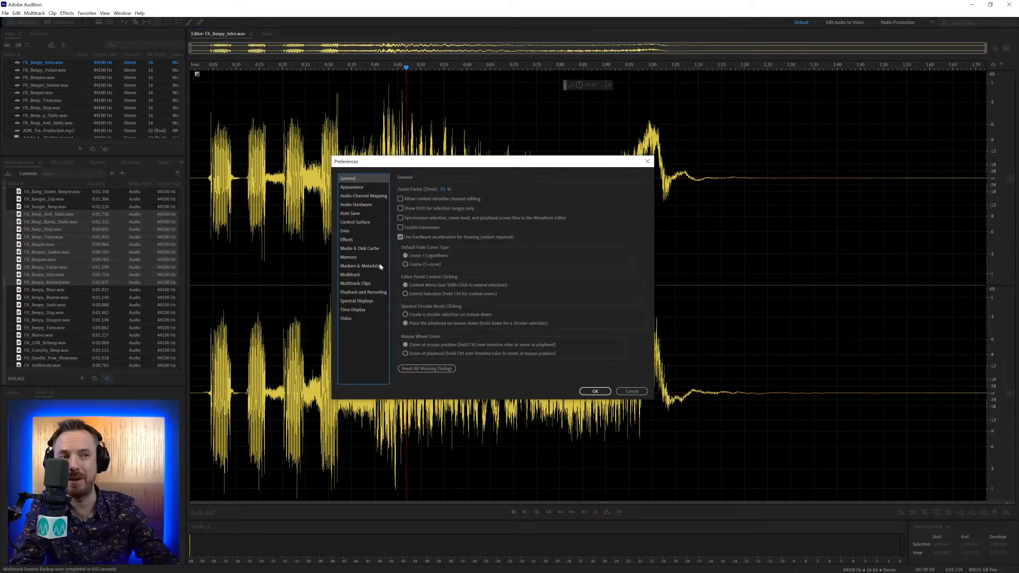
# - Set the Waveform Editor auto-scroll type to Centered and confirm it
pyautogui.click(363, 292)
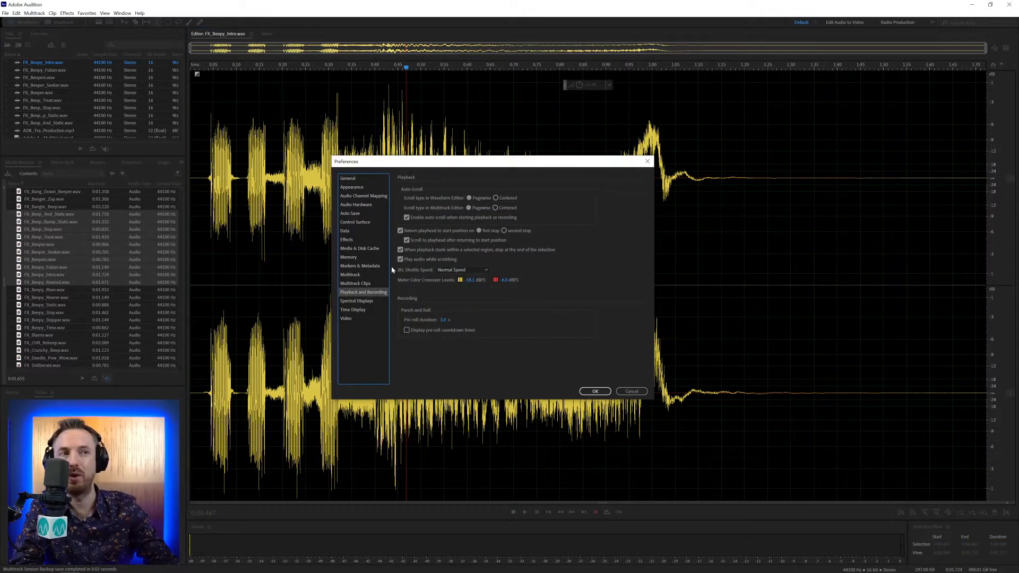
pyautogui.moveTo(457, 215)
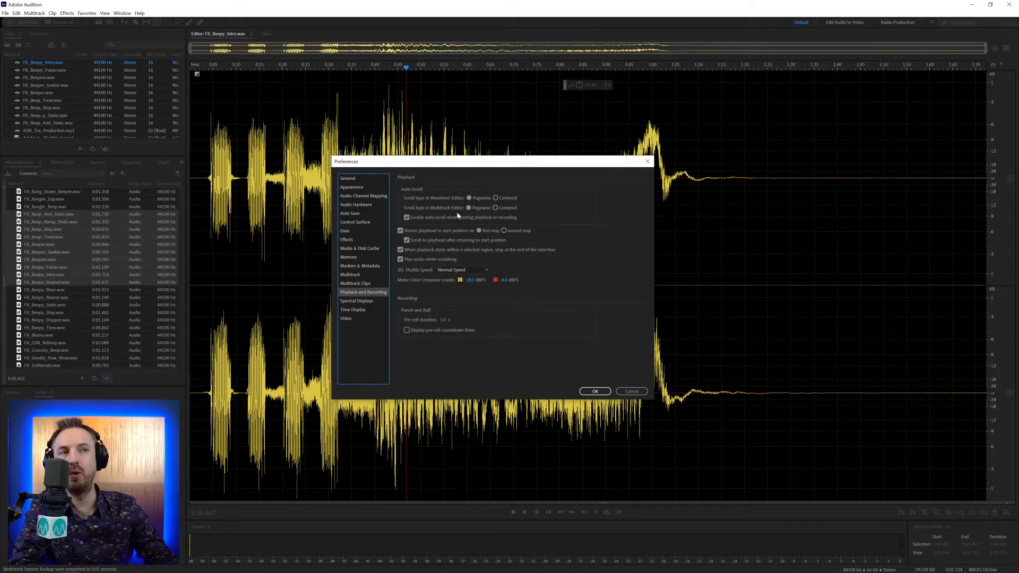
pyautogui.moveTo(437, 207)
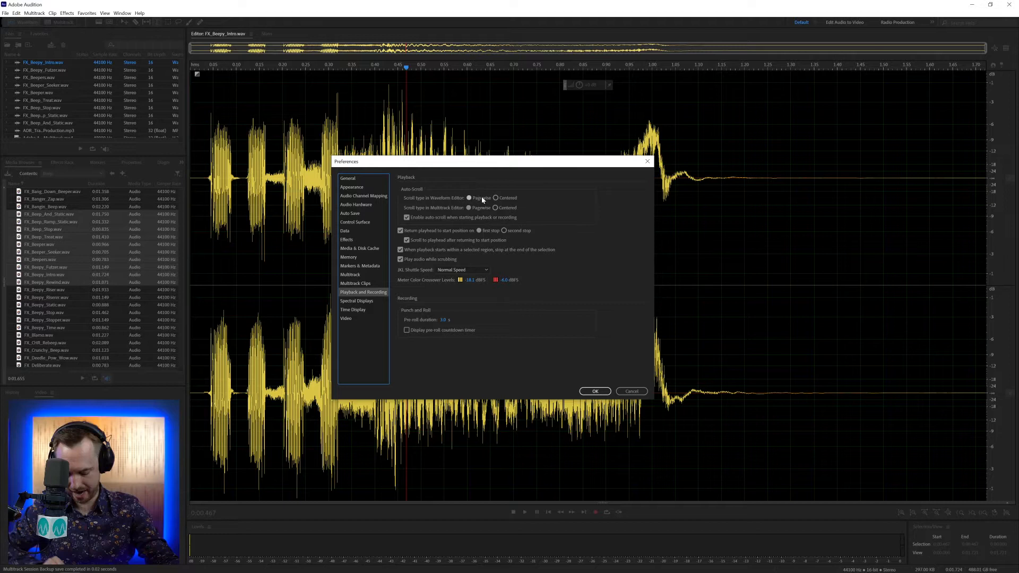
pyautogui.moveTo(478, 200)
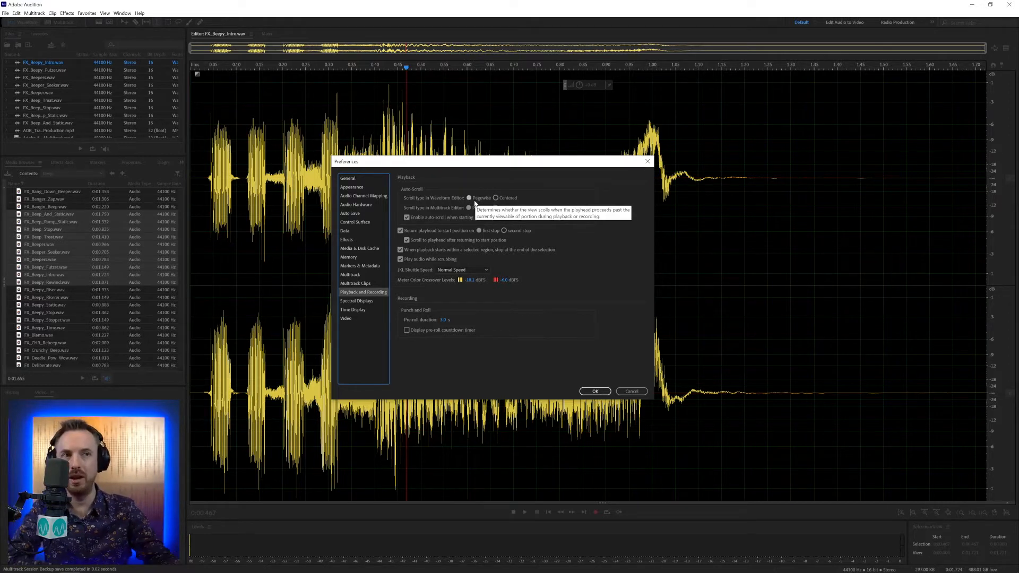
pyautogui.click(593, 391)
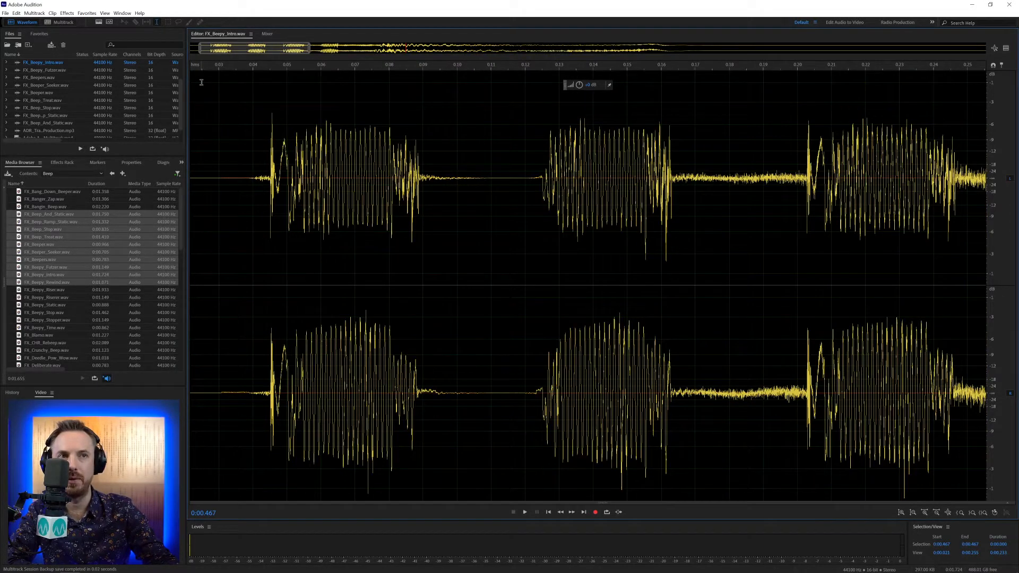
pyautogui.click(524, 512)
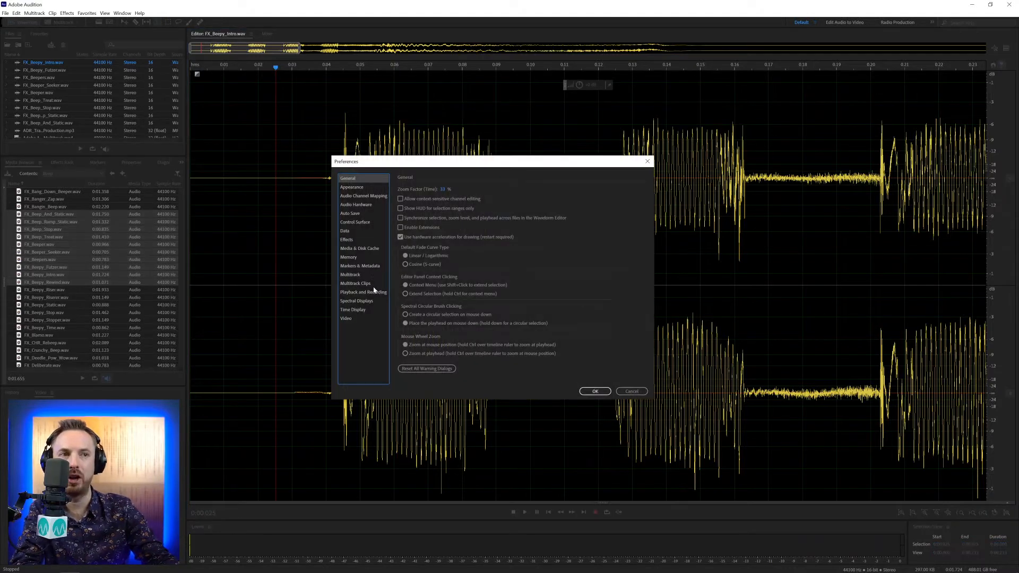
pyautogui.click(363, 292)
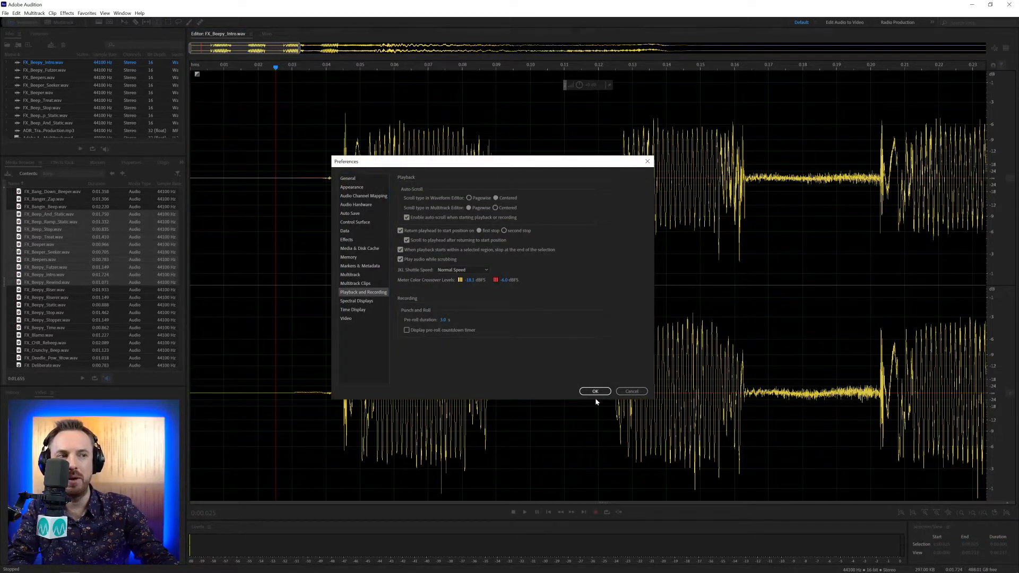
pyautogui.click(594, 390)
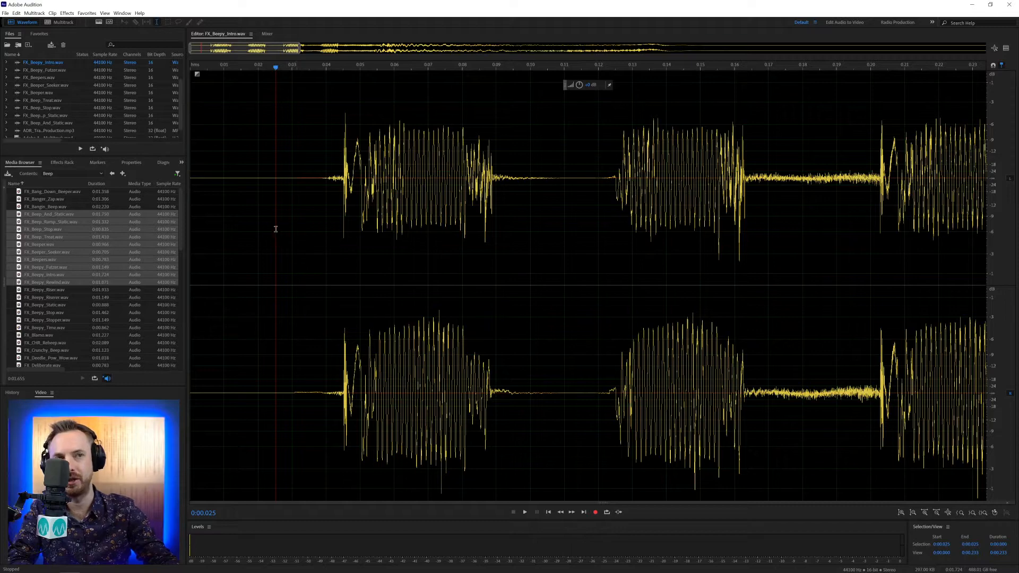
# - Play FX_Beepy_Intro.wav to watch centered scrolling, then set waveform scrolling back to Paginate
pyautogui.click(523, 513)
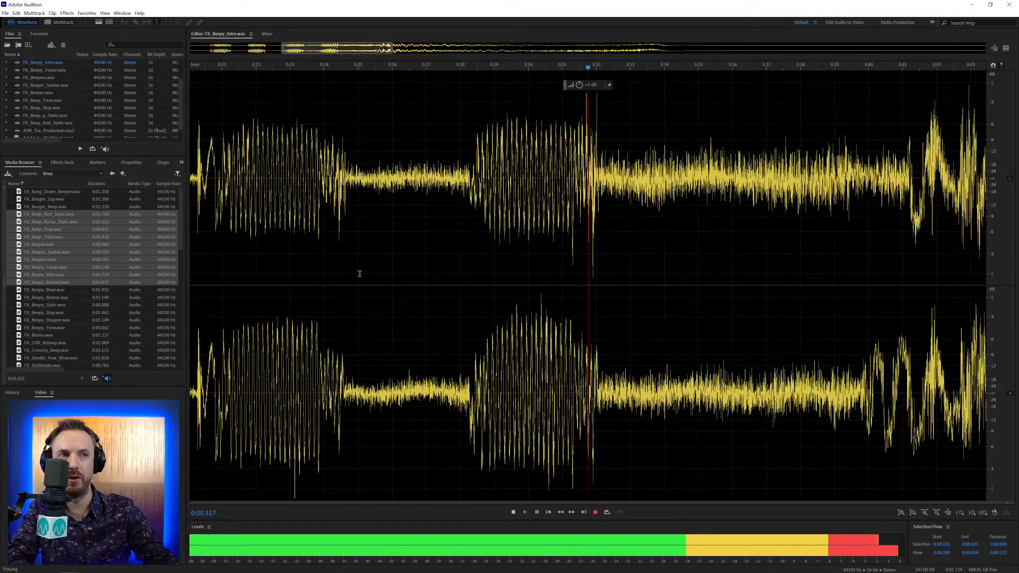
pyautogui.click(537, 512)
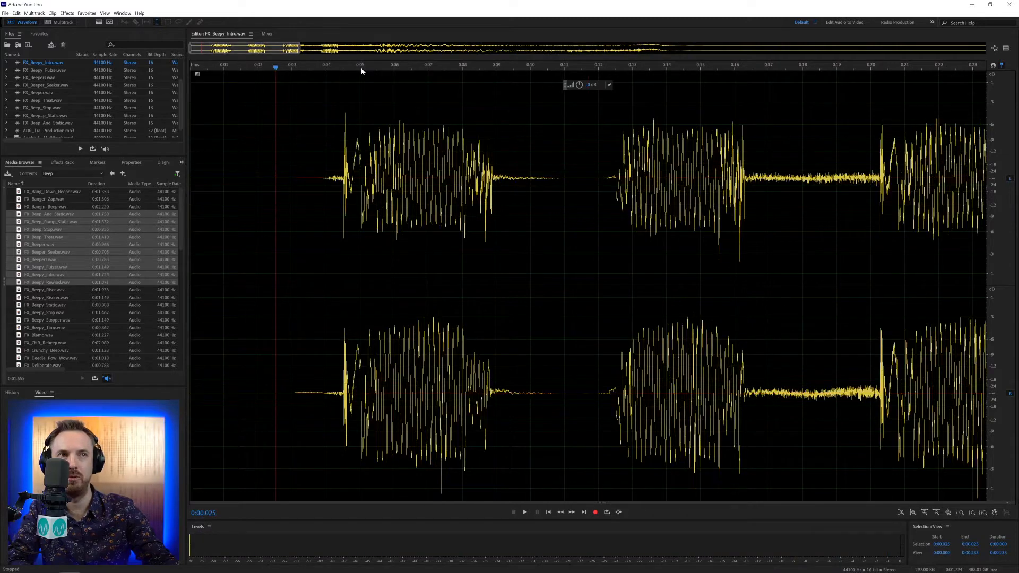
pyautogui.click(524, 513)
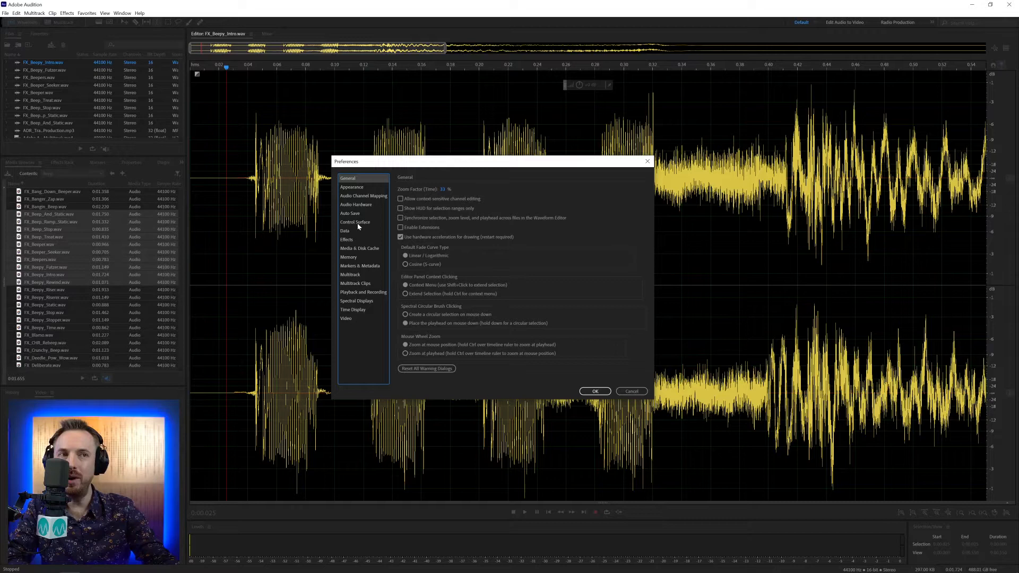
pyautogui.click(363, 292)
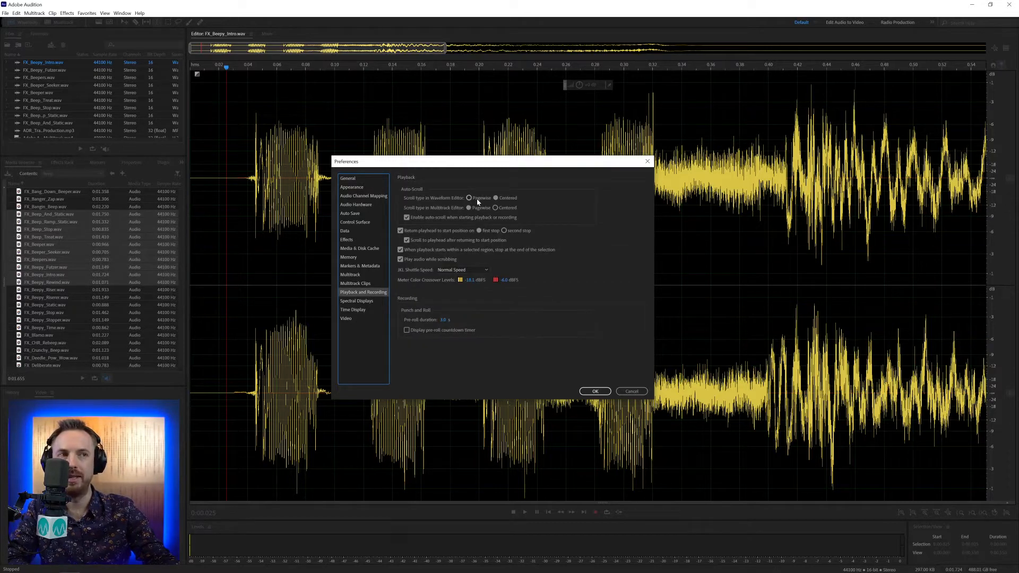
pyautogui.click(468, 197)
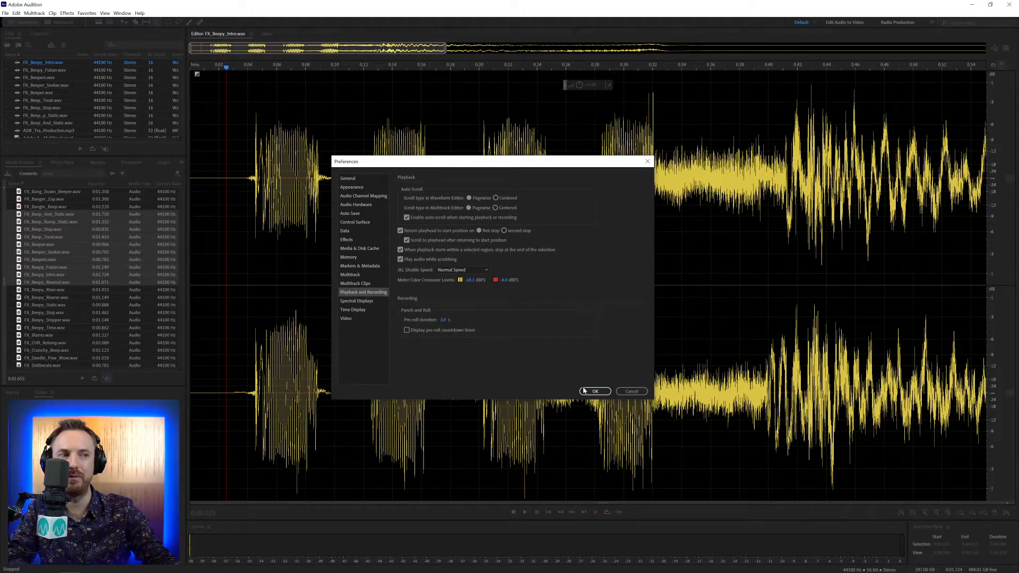
# - In Multitrack Clips, set Multitrack Editor scrolling to Centered, then reopen Playback and Recording preferences
pyautogui.click(594, 391)
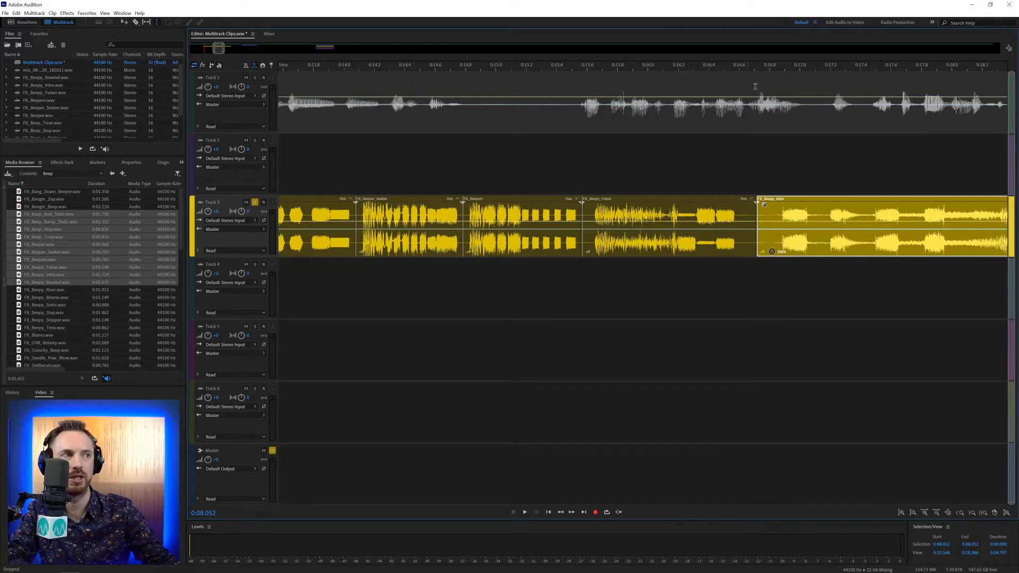
pyautogui.click(525, 512)
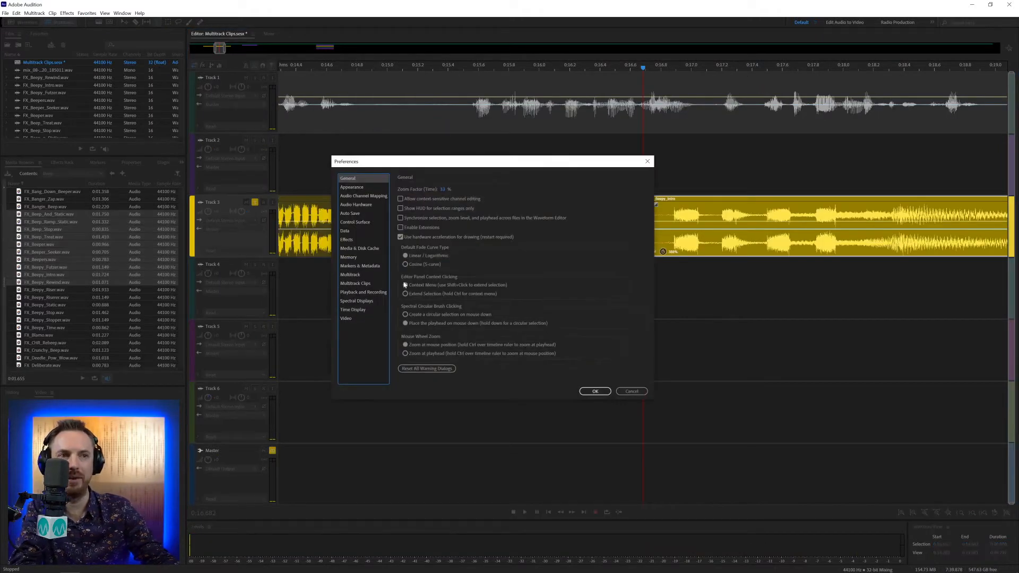
pyautogui.click(363, 292)
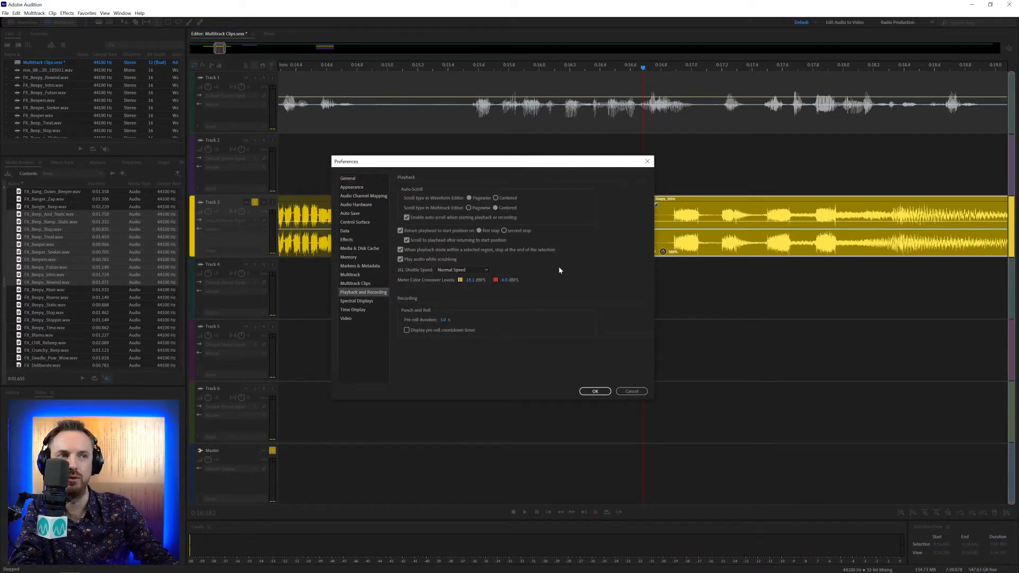
pyautogui.click(594, 391)
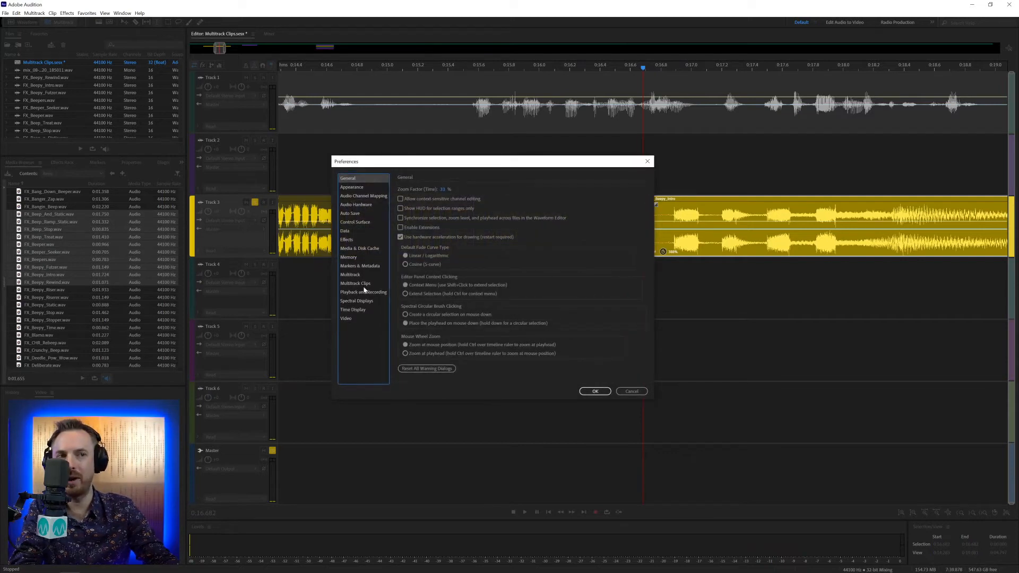
pyautogui.click(363, 292)
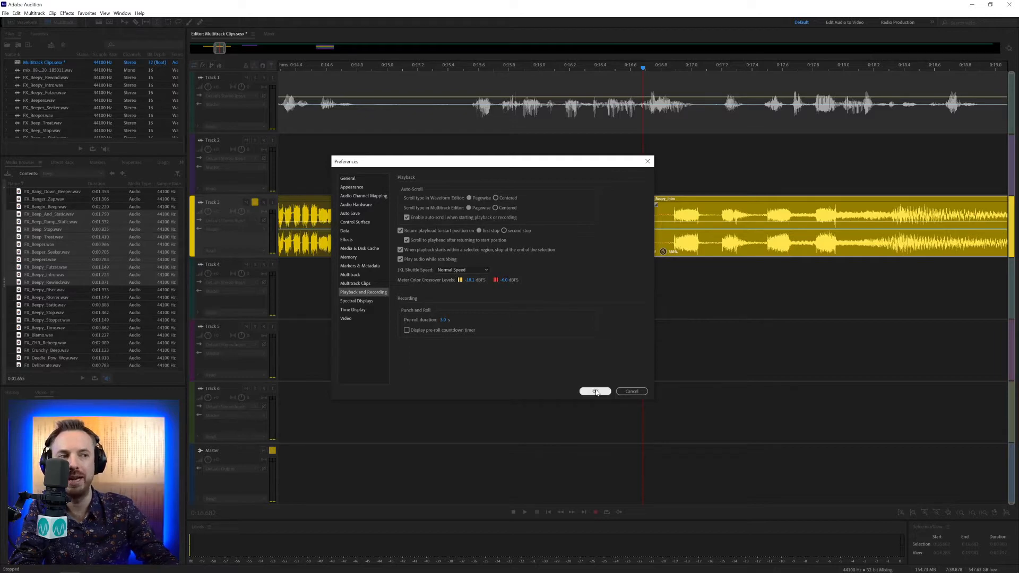
# - Arm Track 6, record a short take, Track 6_001.wav, and review the preferences
pyautogui.click(594, 390)
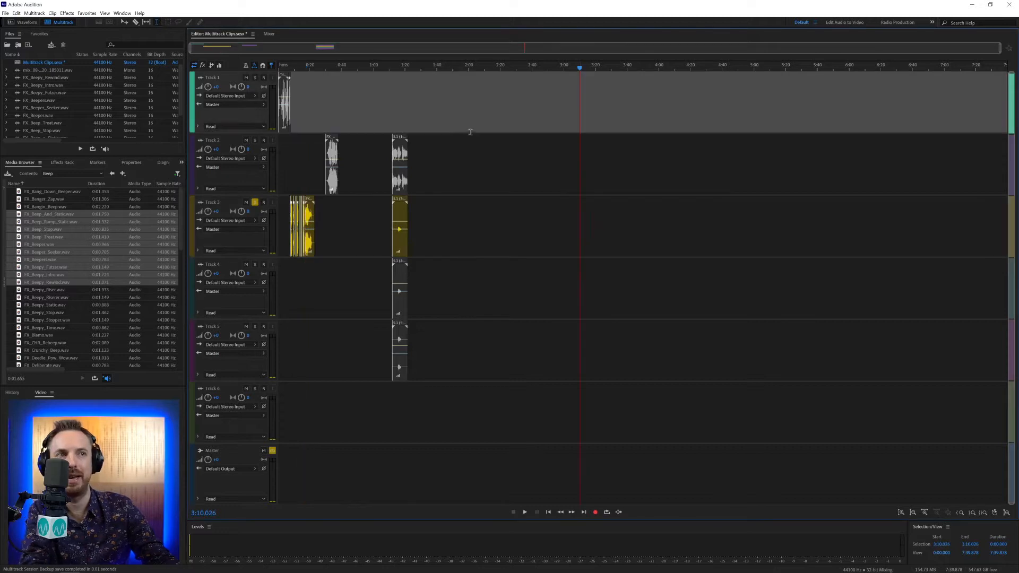
pyautogui.click(264, 388)
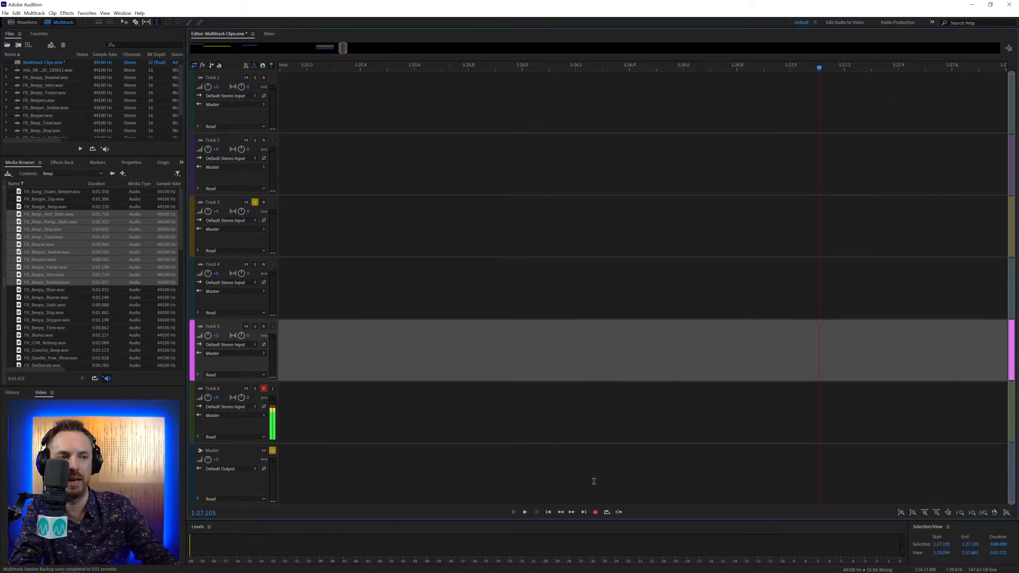
pyautogui.click(595, 512)
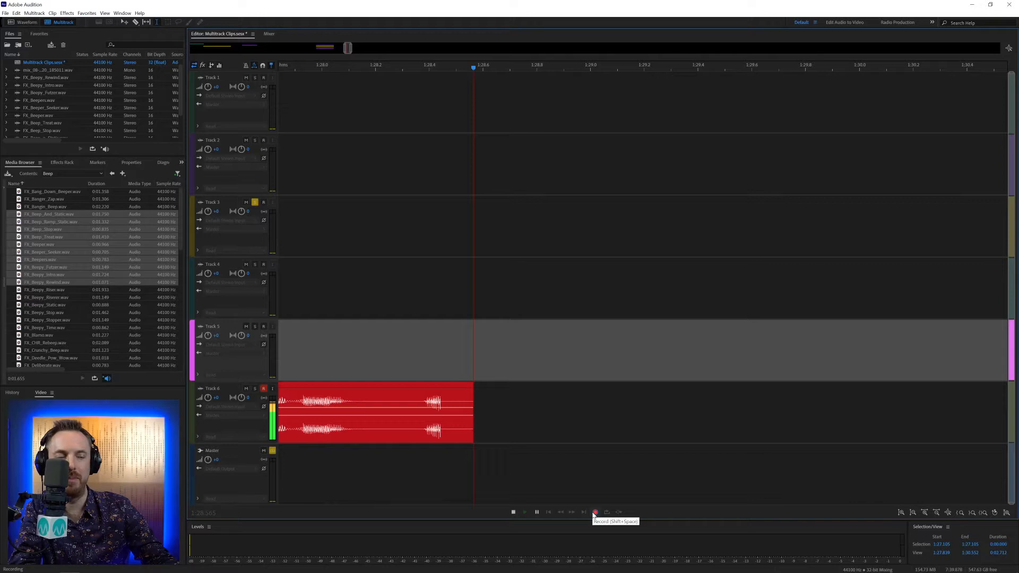
pyautogui.click(595, 512)
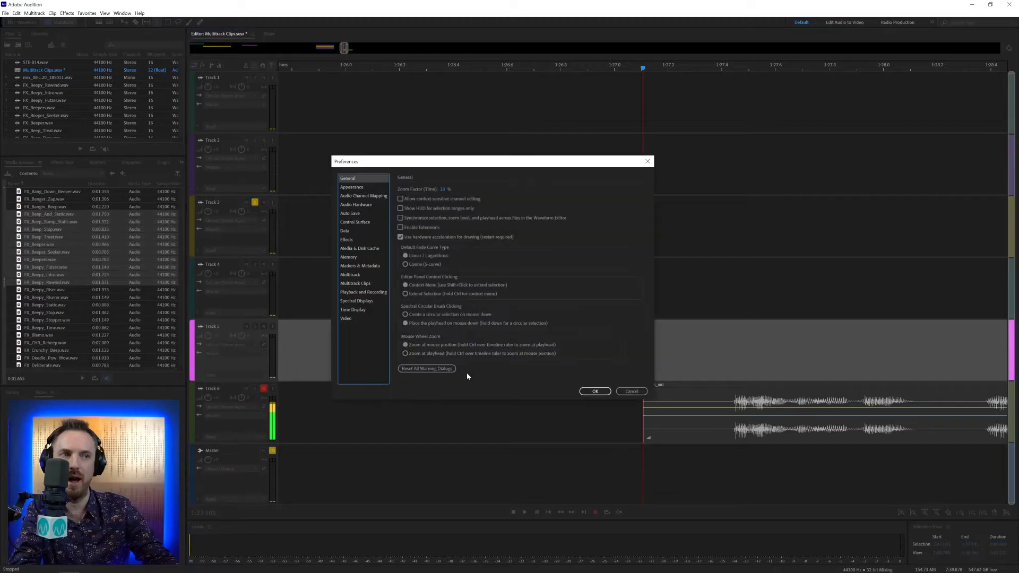
pyautogui.click(362, 292)
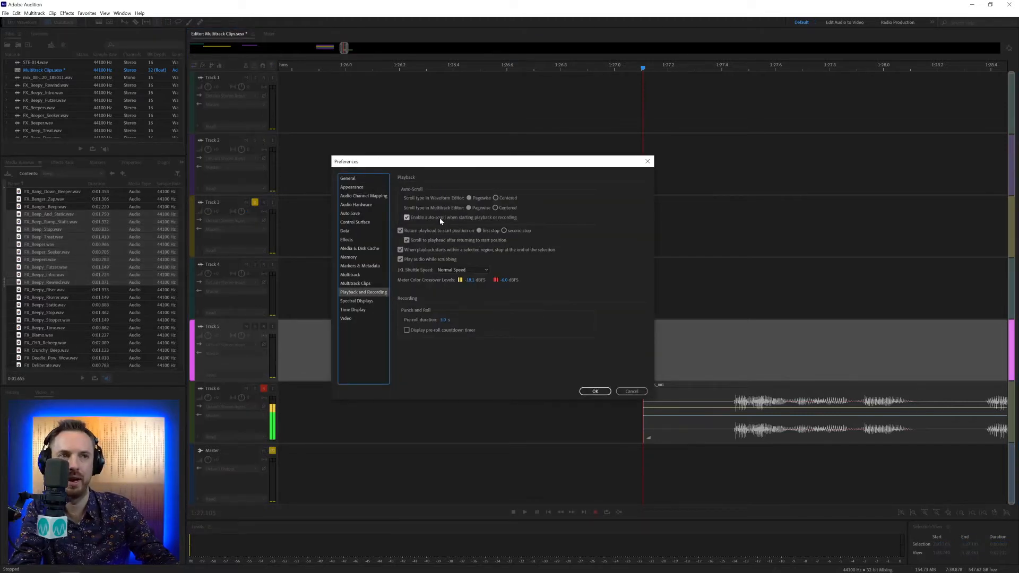
pyautogui.click(594, 391)
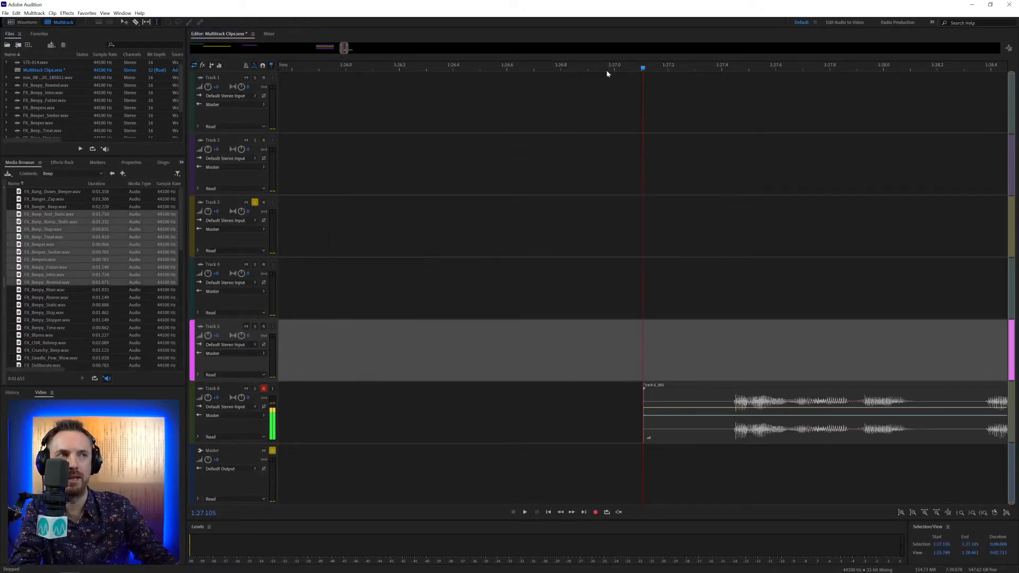
# - Move the playhead before the clip, record another pass, then review preferences again
pyautogui.click(595, 65)
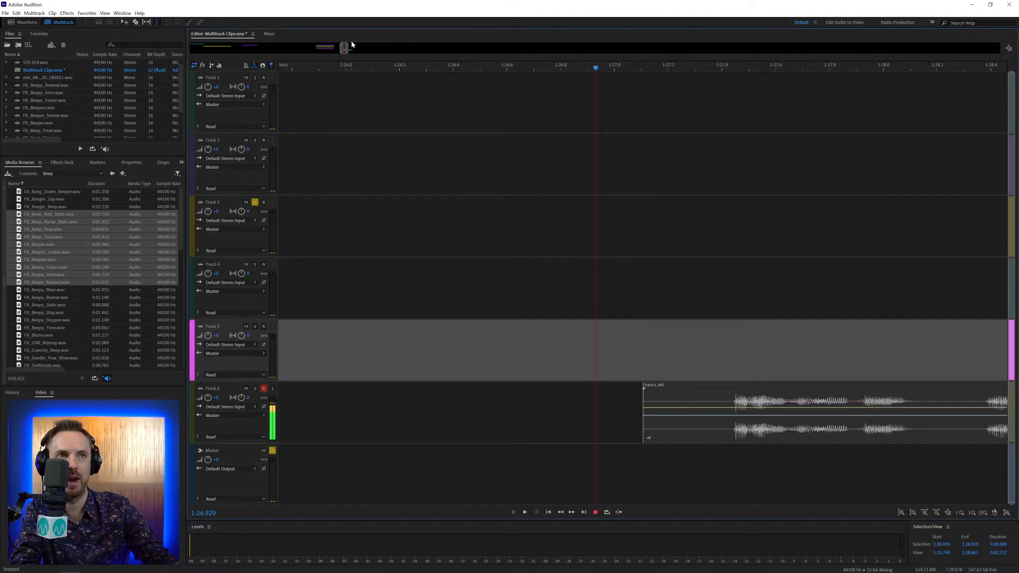
pyautogui.hscroll(3)
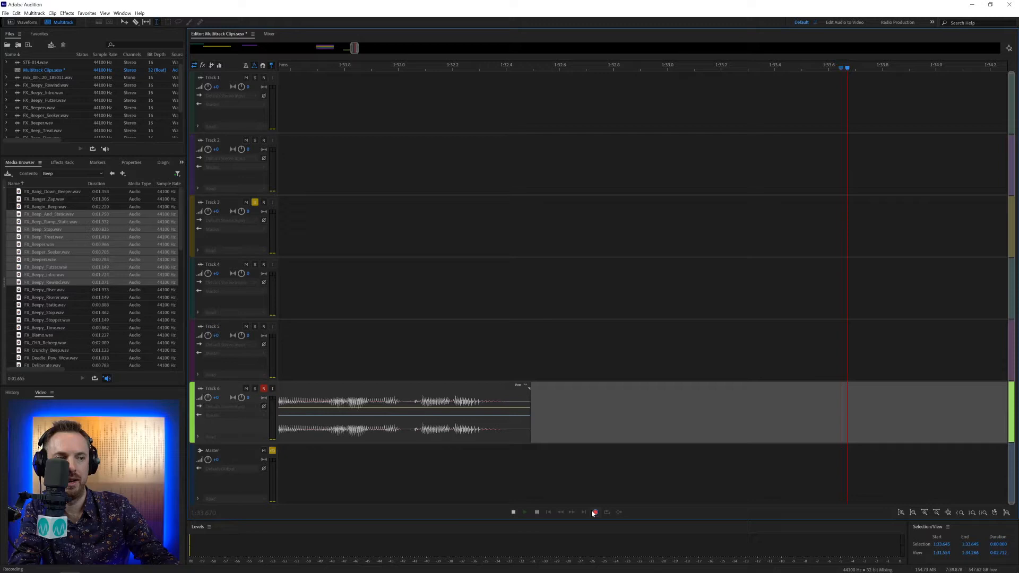
pyautogui.click(594, 512)
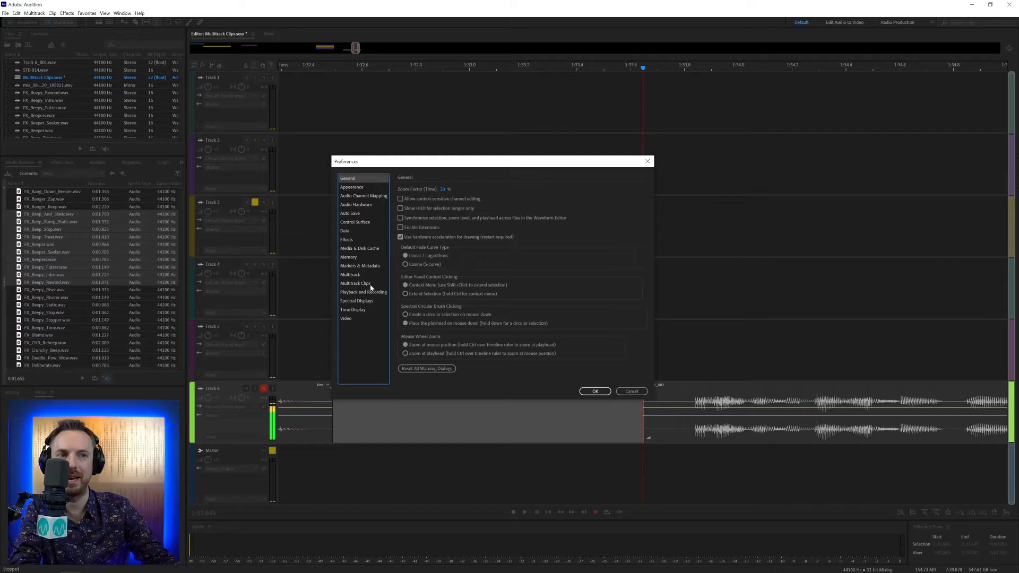
pyautogui.click(363, 292)
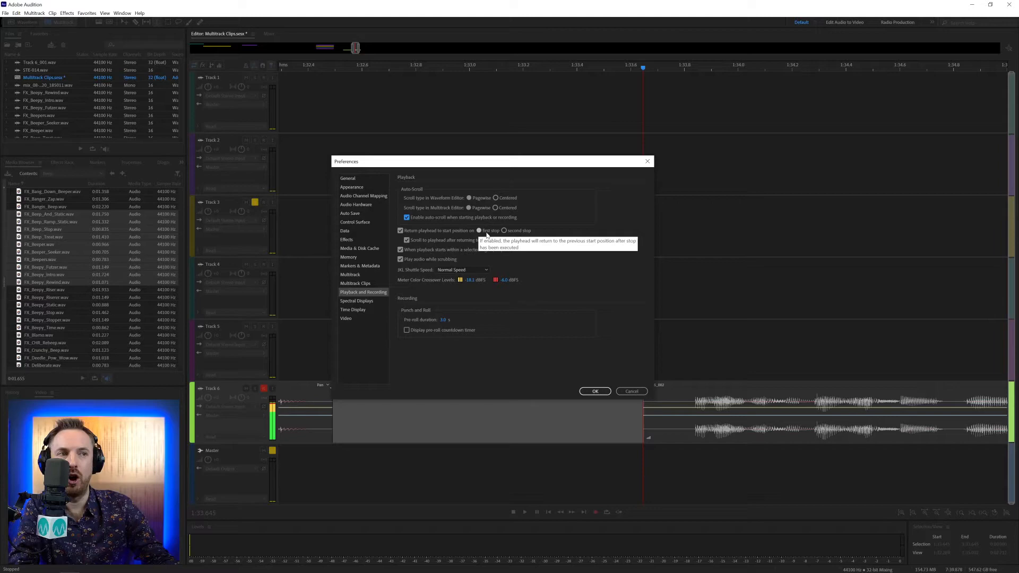
pyautogui.click(594, 391)
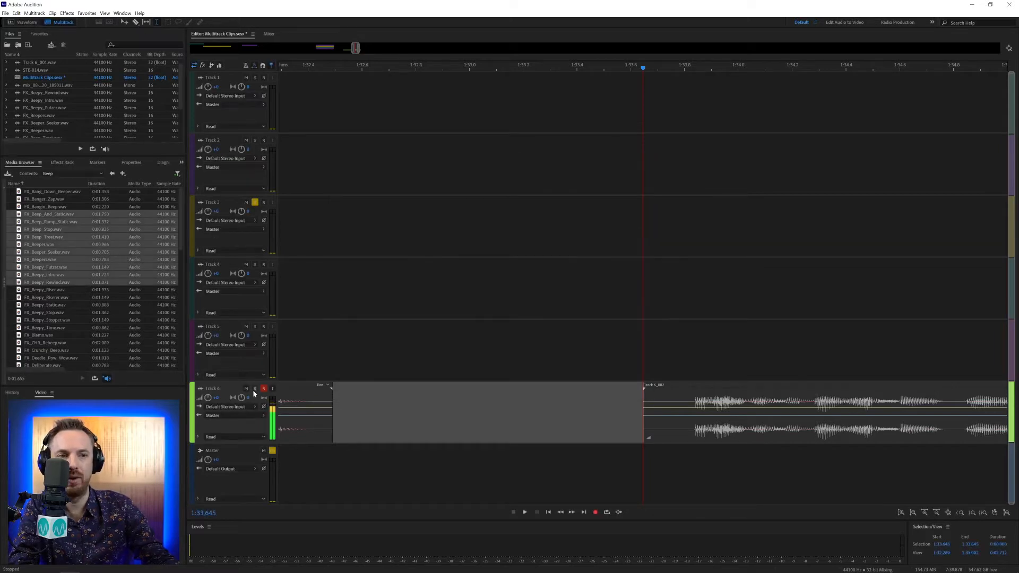
# - Play back the Track 6 take and check the Playback and Recording preferences
pyautogui.click(263, 389)
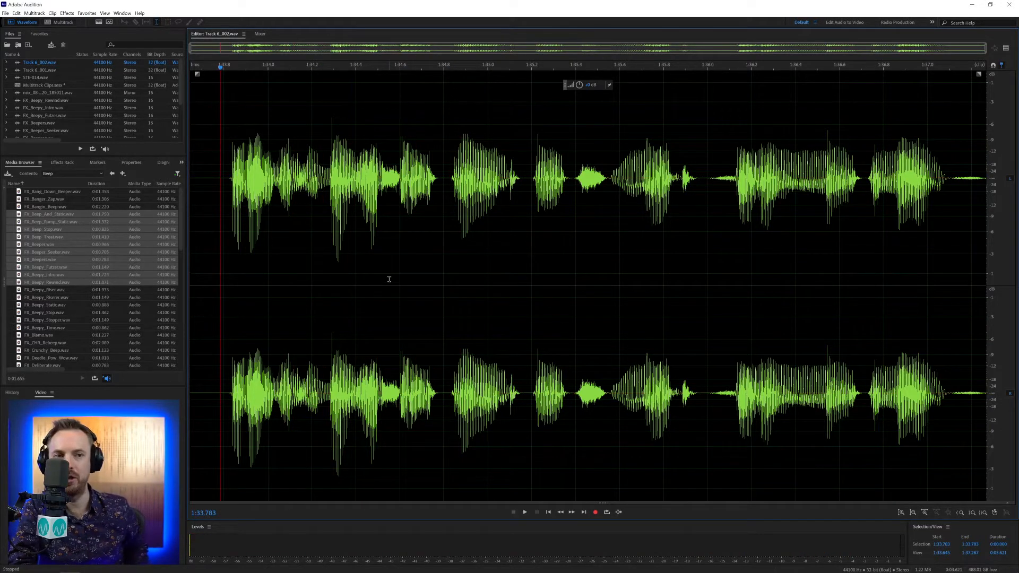
pyautogui.click(524, 512)
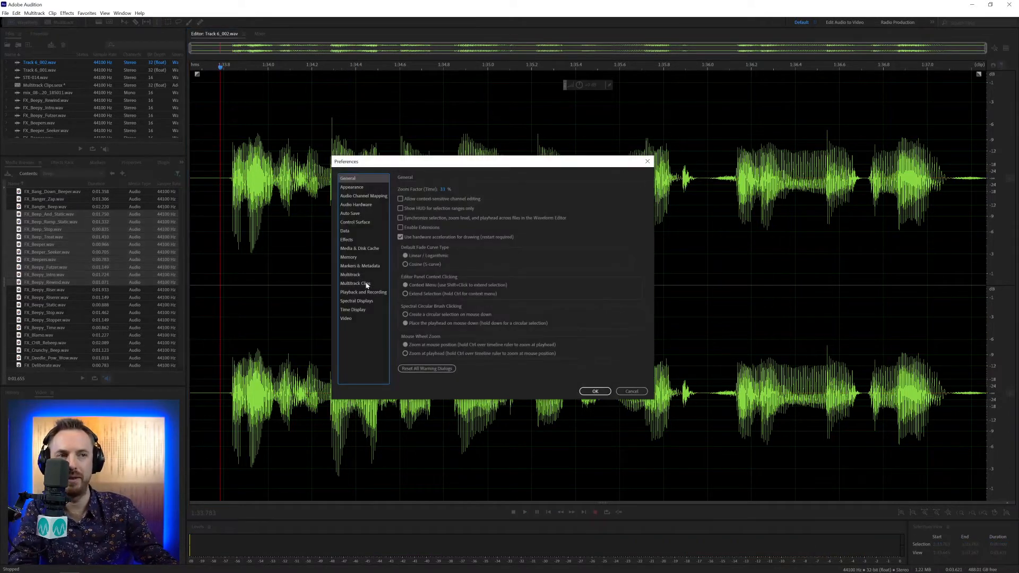
pyautogui.click(363, 292)
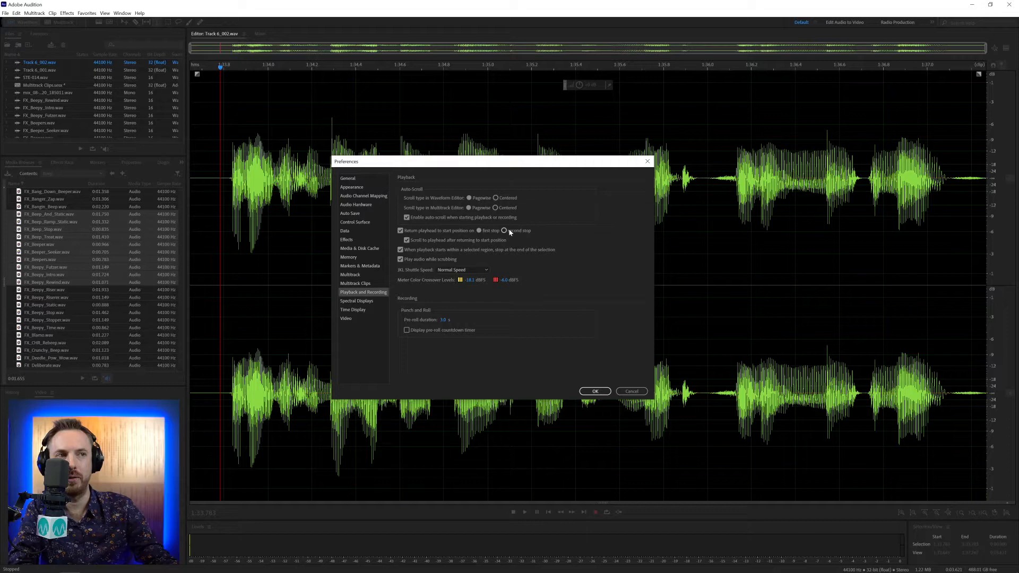
pyautogui.click(594, 391)
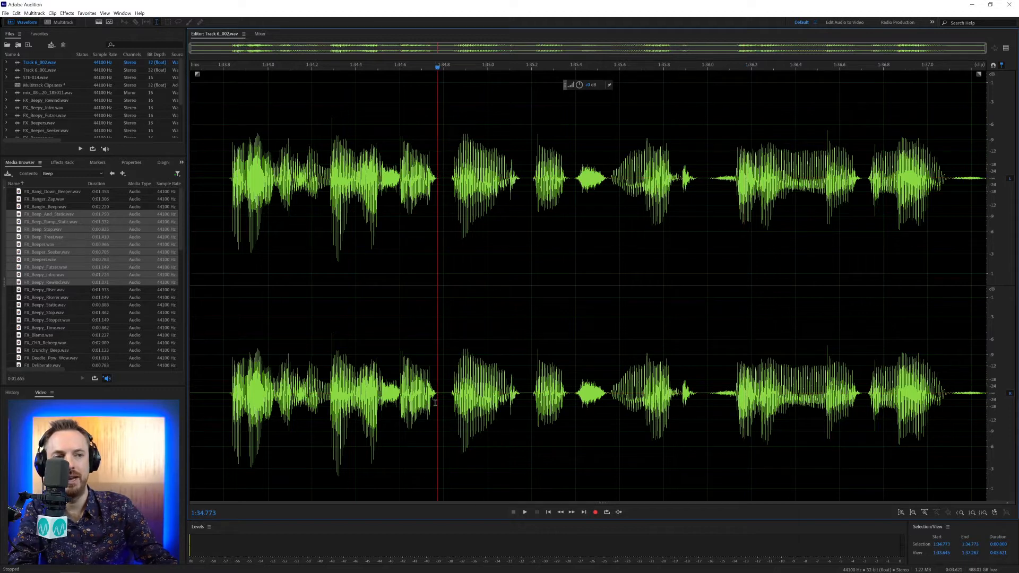
pyautogui.moveTo(532, 343)
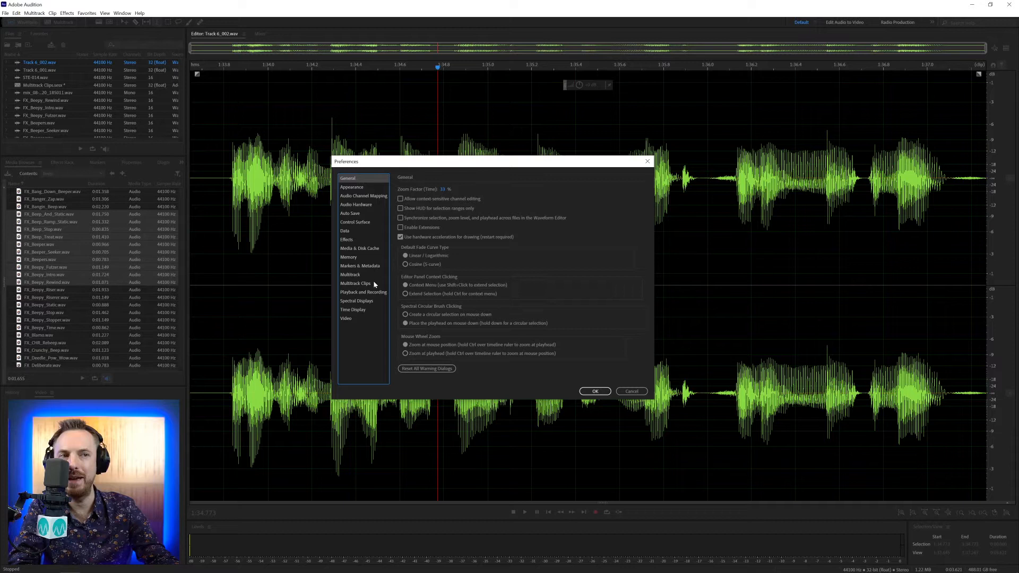
# - Turn off 'Return playhead to start position on stop' and apply the change
pyautogui.click(363, 292)
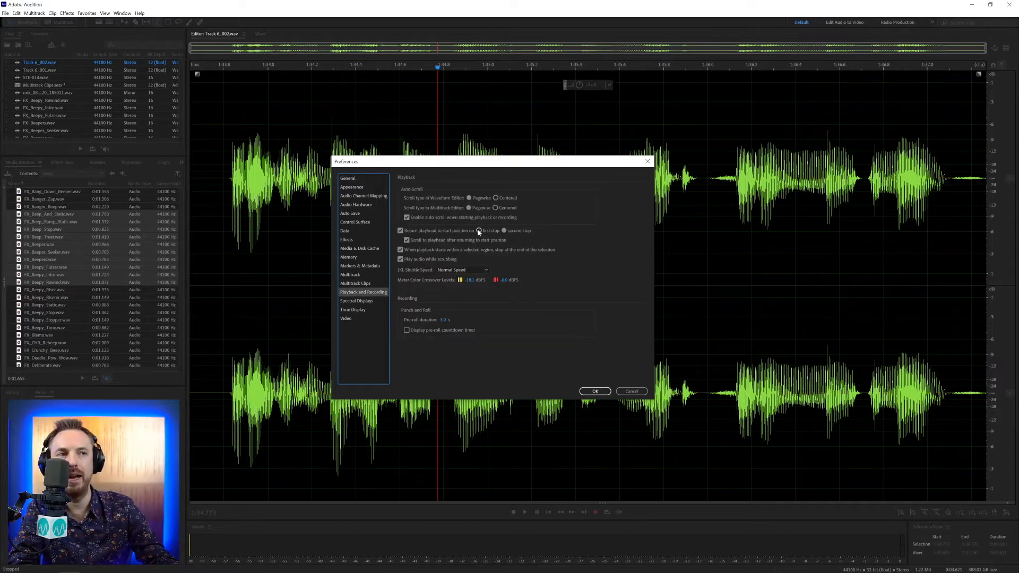
pyautogui.click(400, 230)
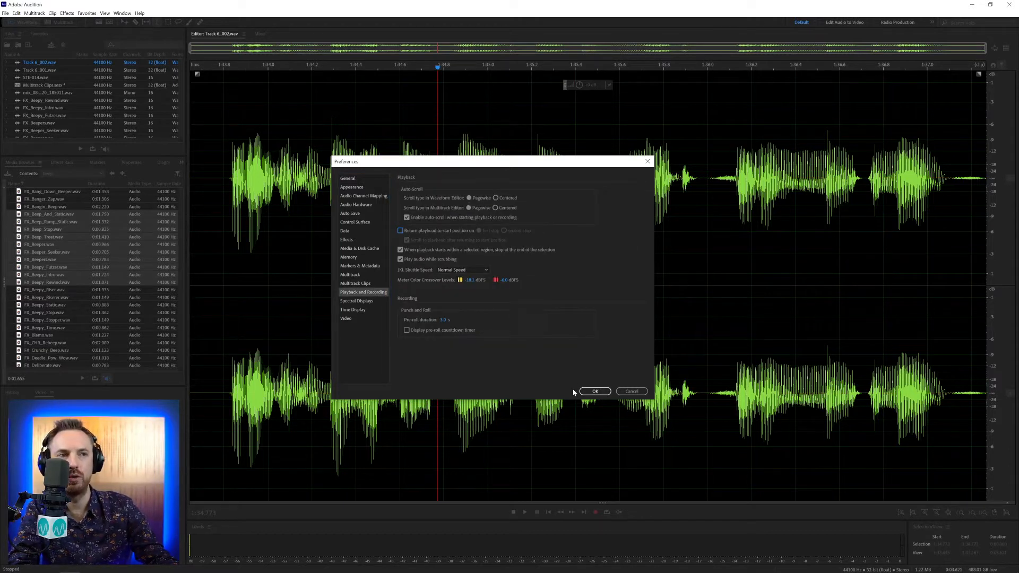
pyautogui.click(594, 390)
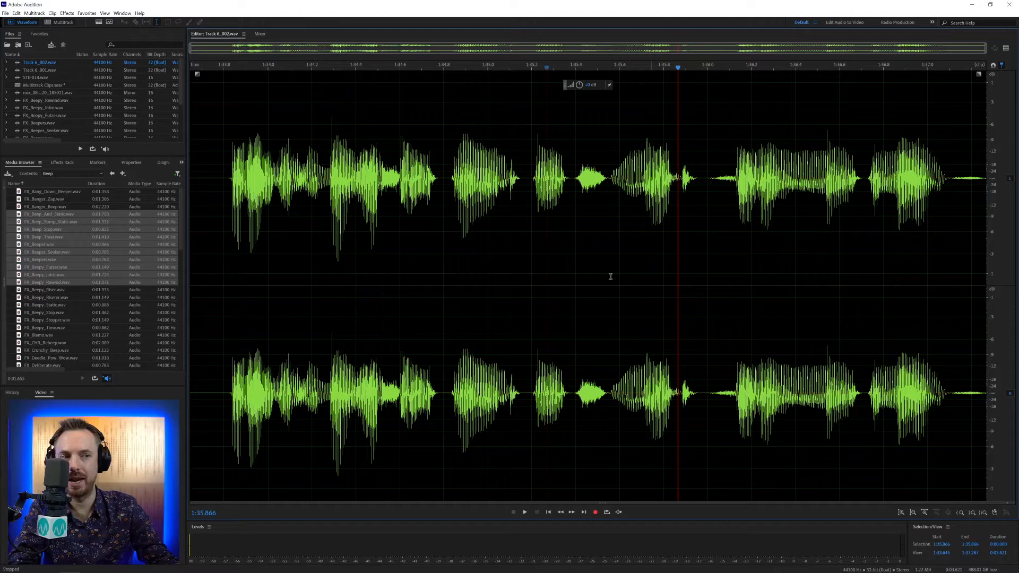
pyautogui.moveTo(379, 276)
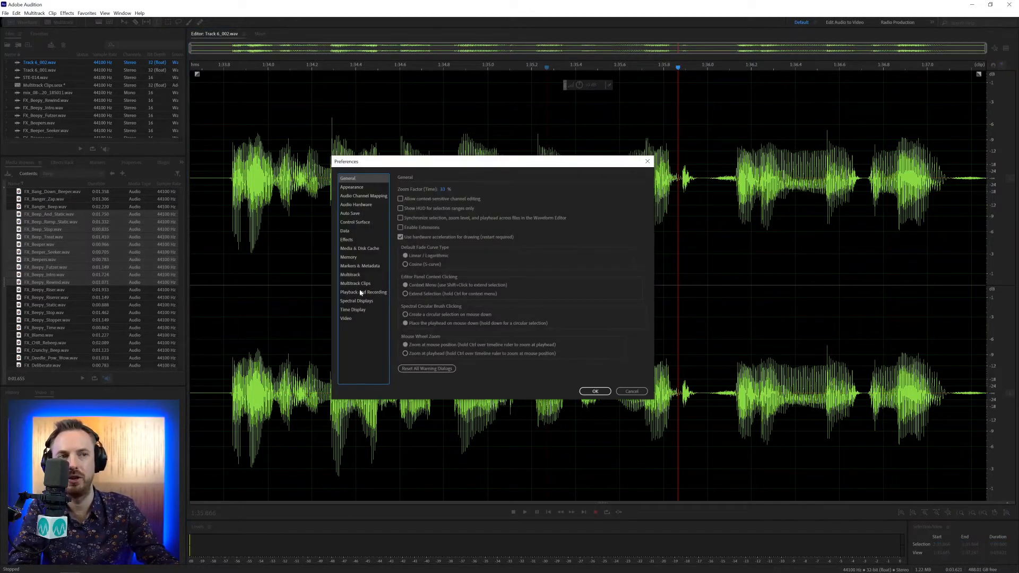
# - Re-enable returning the playhead to start on stop and test playback before the speech
pyautogui.click(363, 292)
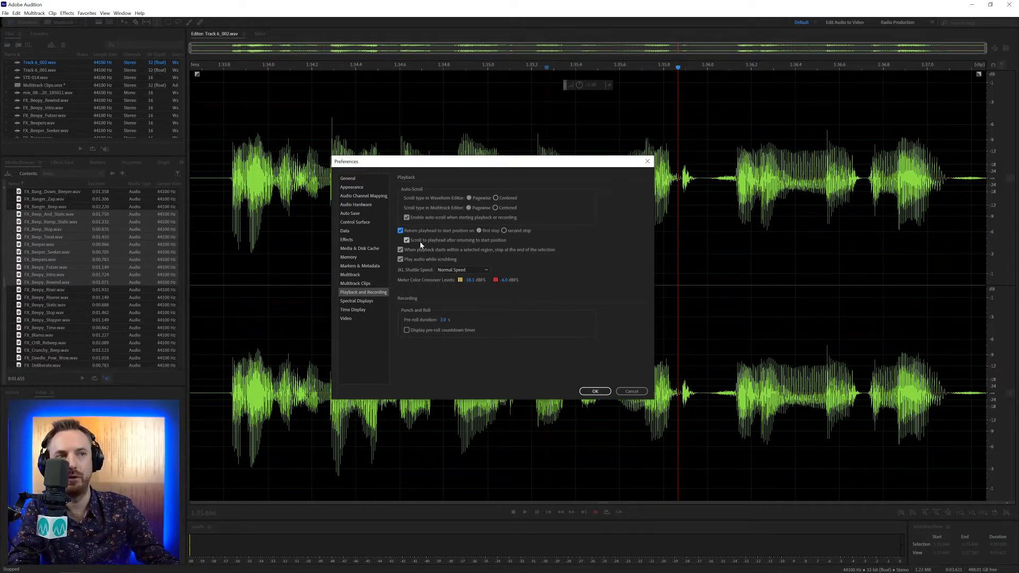
pyautogui.moveTo(473, 243)
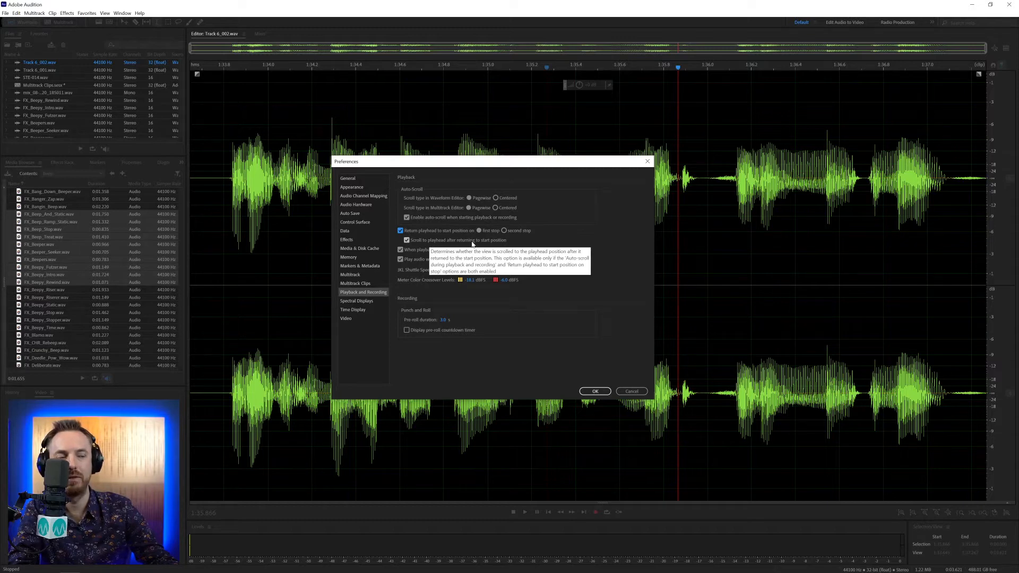
pyautogui.click(593, 391)
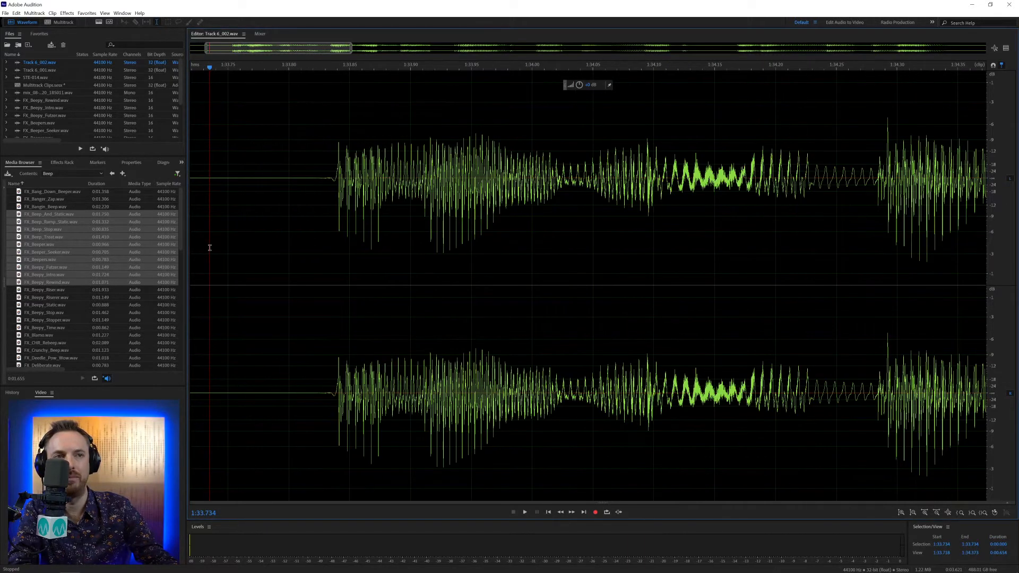
pyautogui.click(525, 512)
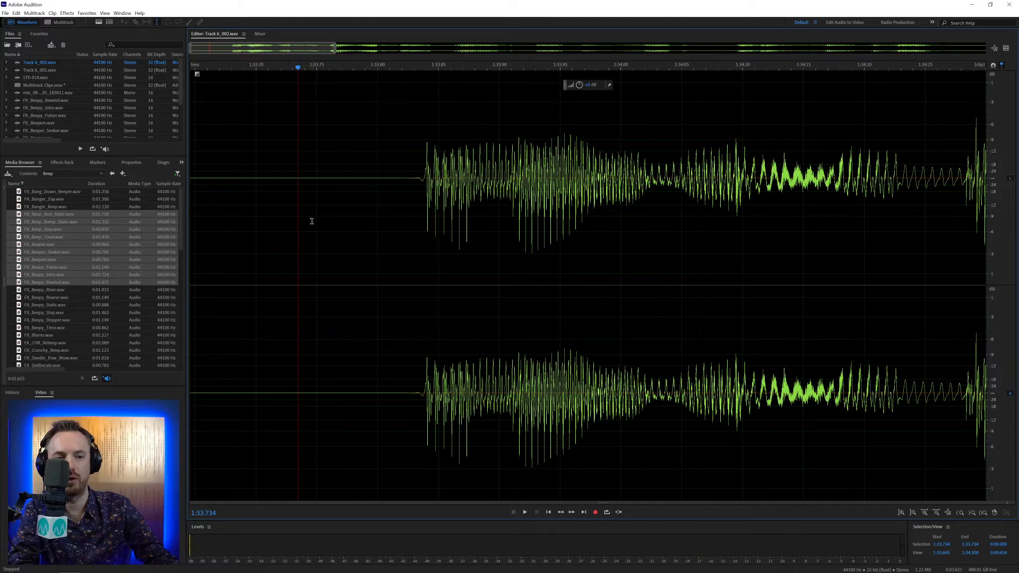
pyautogui.moveTo(478, 216)
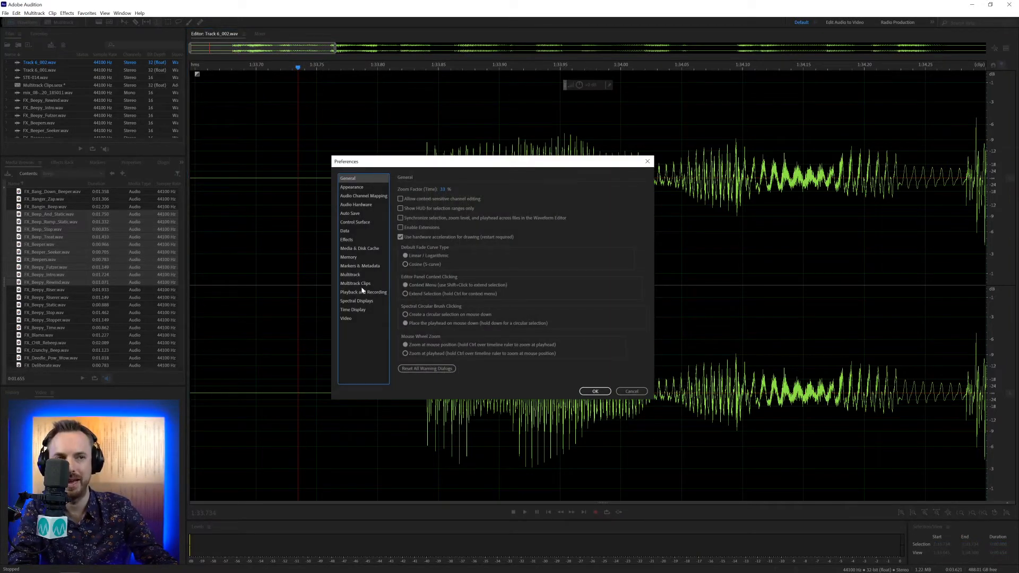
pyautogui.click(364, 292)
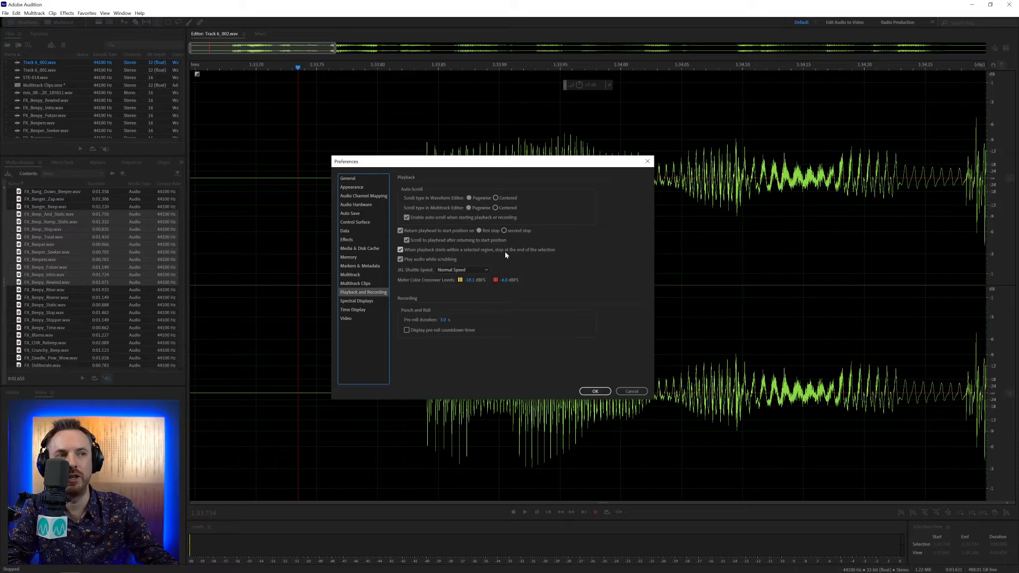
pyautogui.click(594, 391)
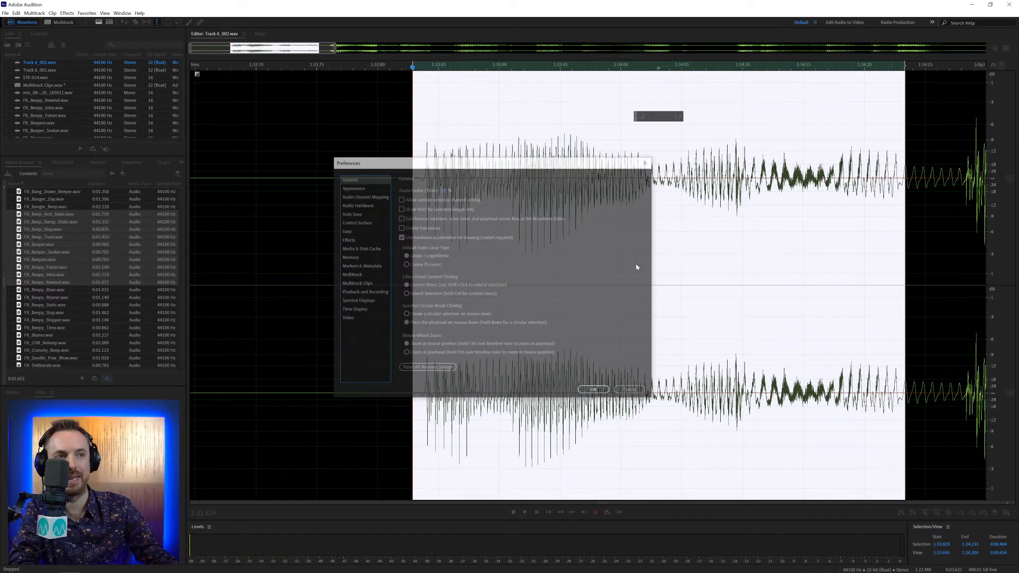
# - Select a speech region and enable stopping playback at the selection end
pyautogui.click(363, 292)
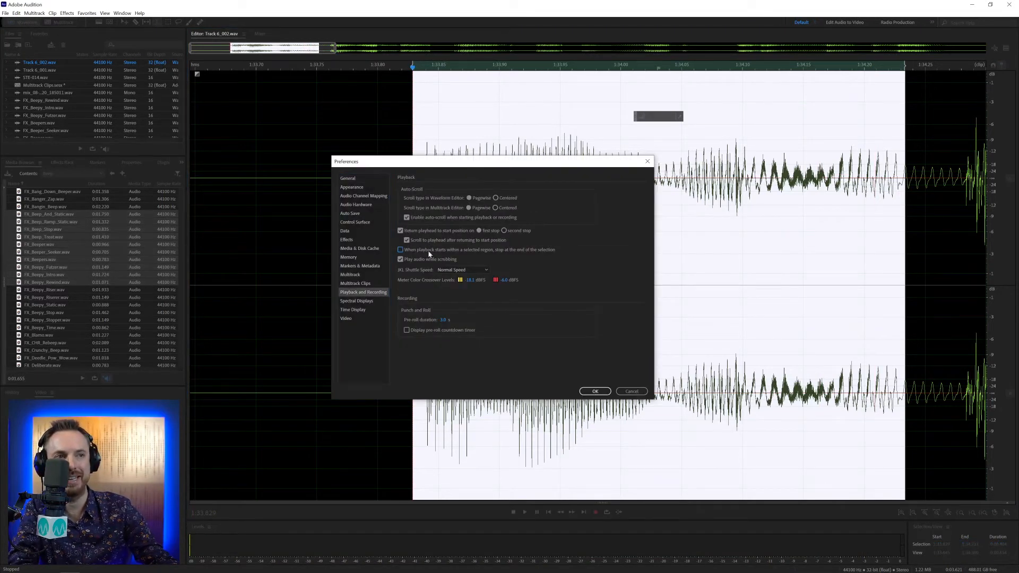
pyautogui.click(594, 390)
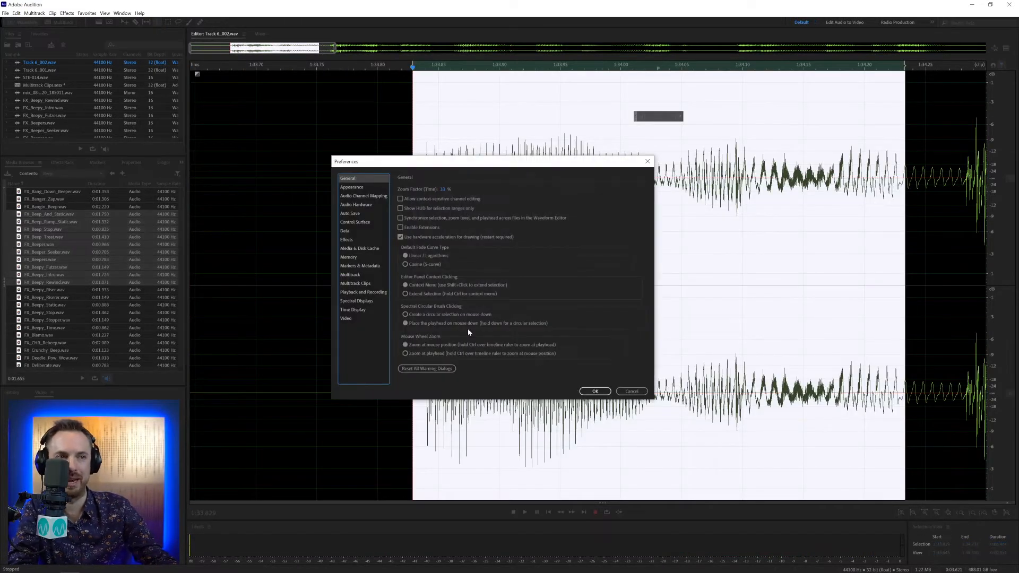
pyautogui.click(363, 292)
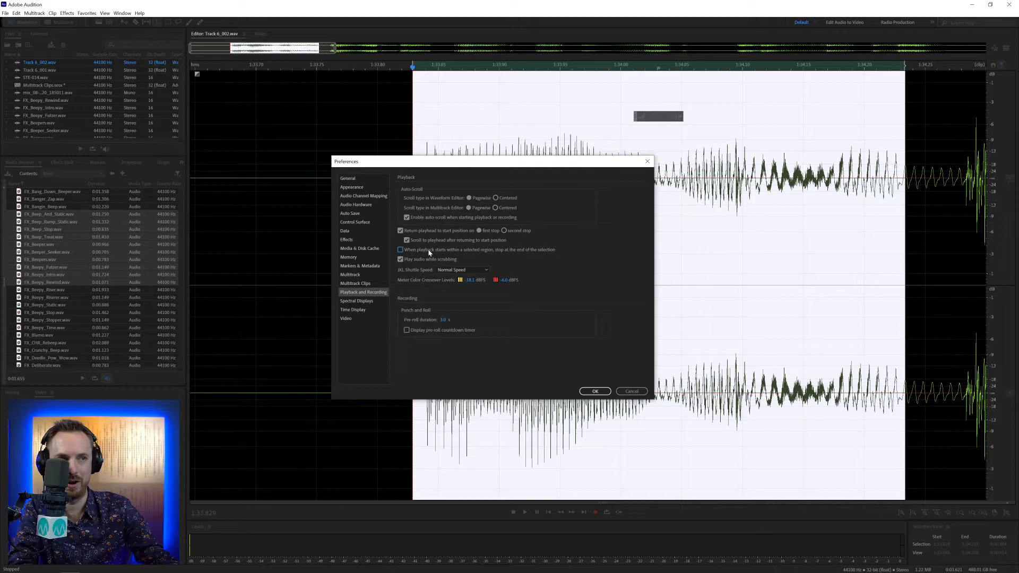
pyautogui.click(401, 249)
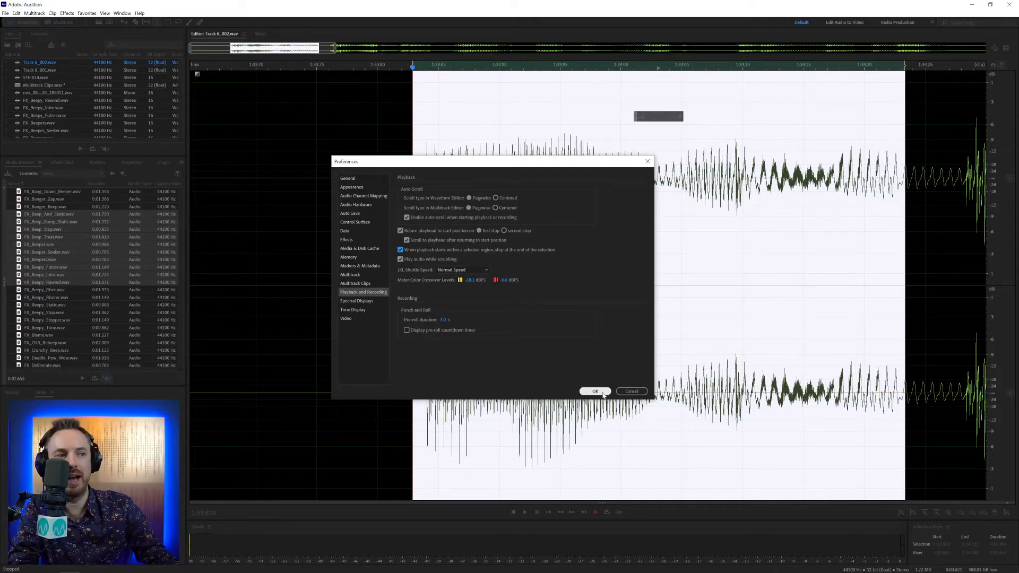
pyautogui.click(594, 390)
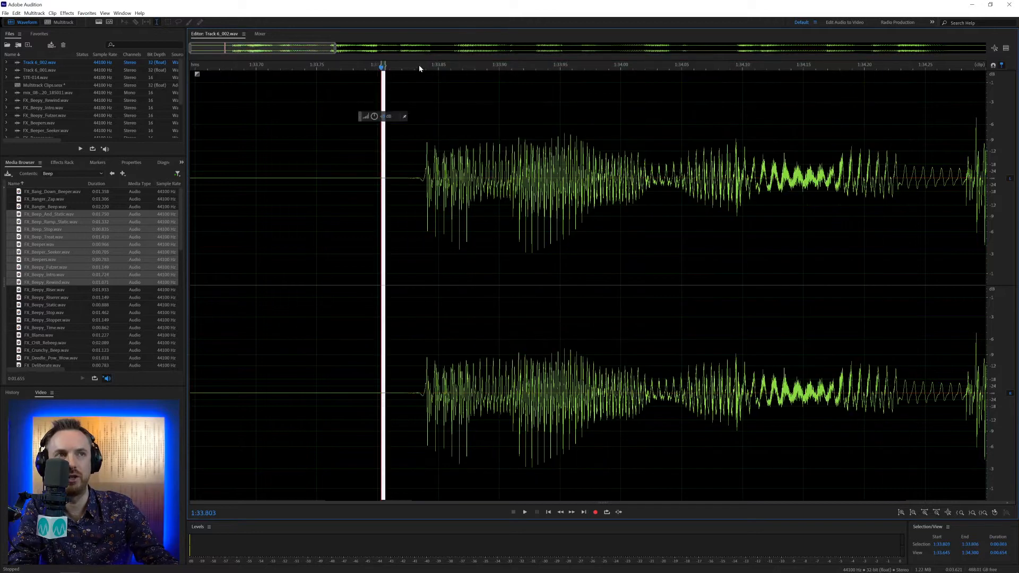
pyautogui.click(684, 65)
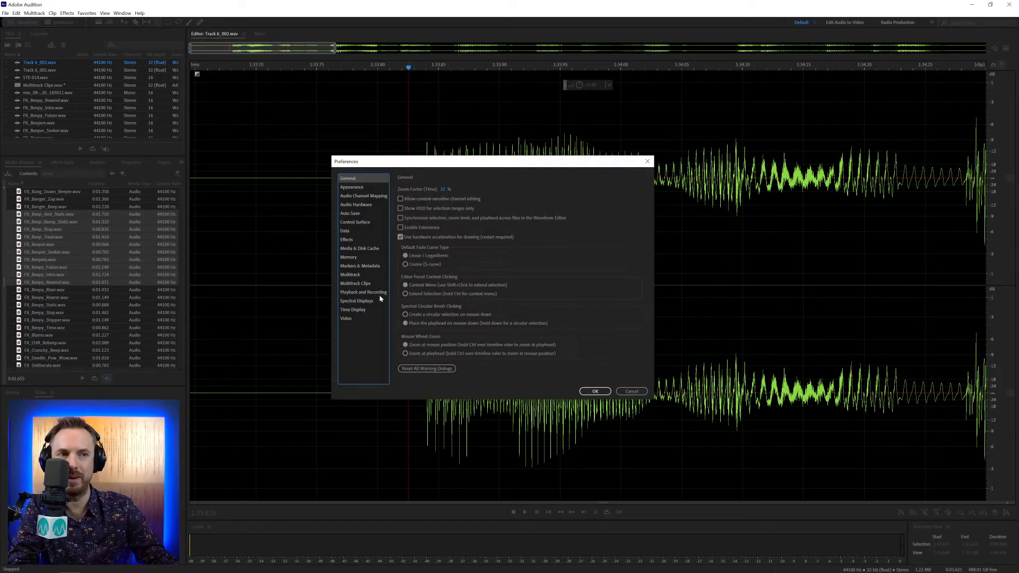
pyautogui.click(362, 292)
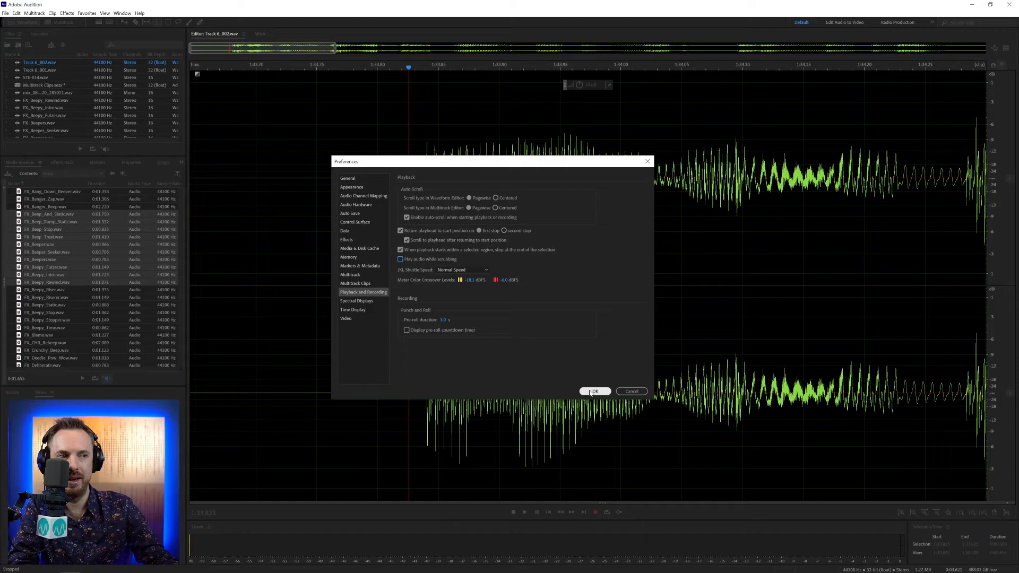
pyautogui.click(592, 391)
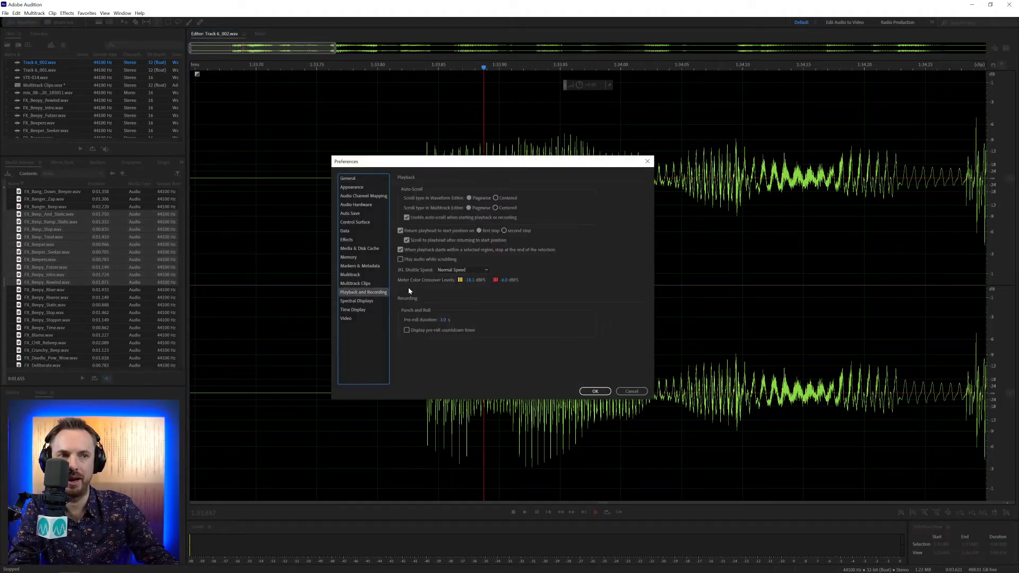
pyautogui.click(401, 260)
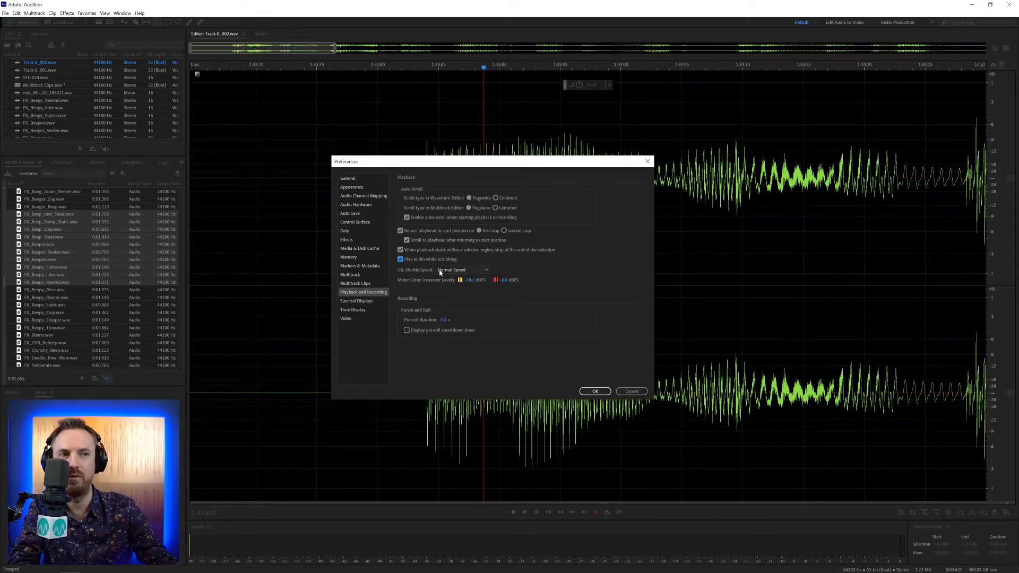
pyautogui.click(461, 270)
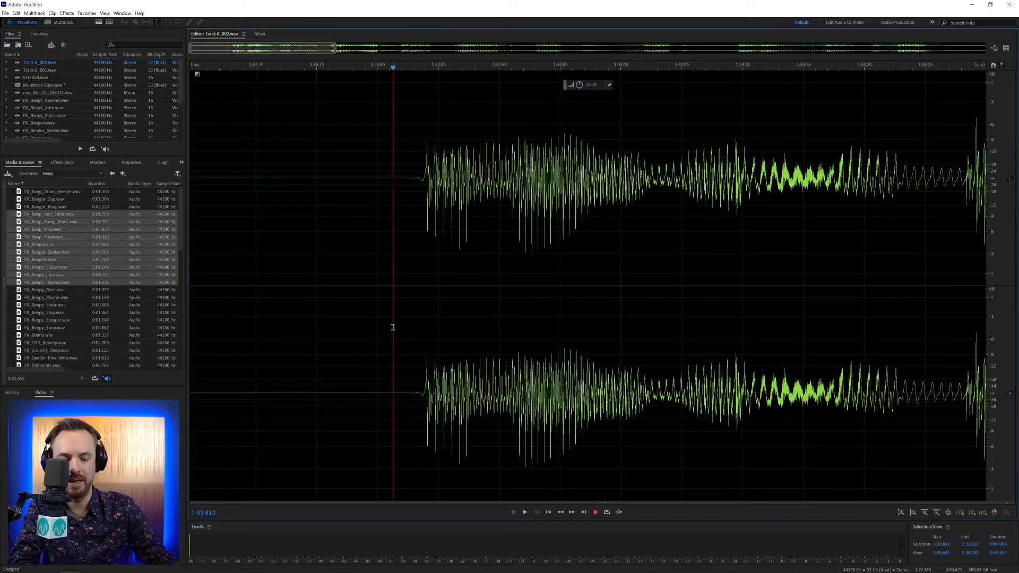
# - Play Track 6_002.wav to watch the level meters, then show Playback and Recording preferences
pyautogui.click(523, 512)
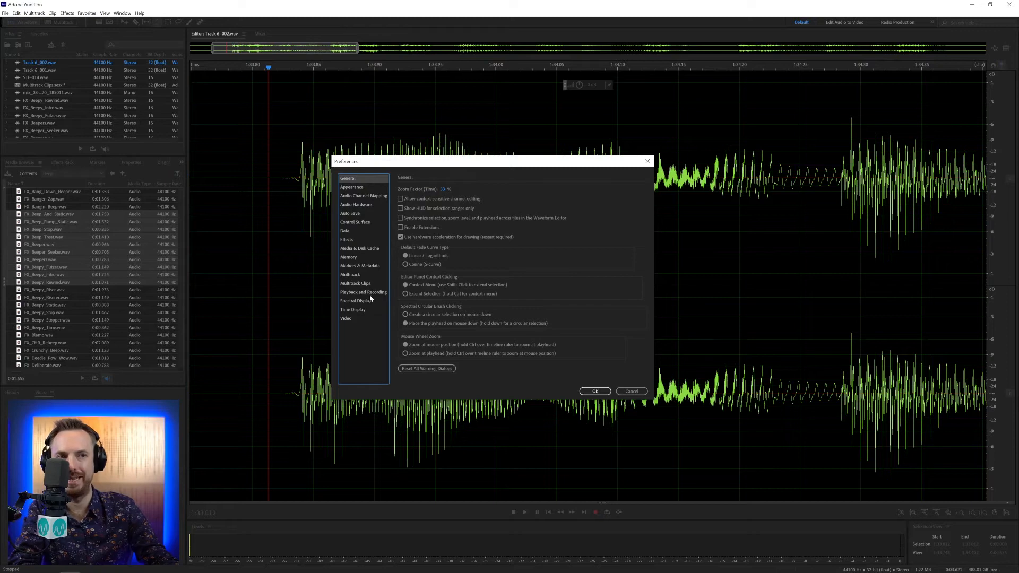
pyautogui.click(363, 291)
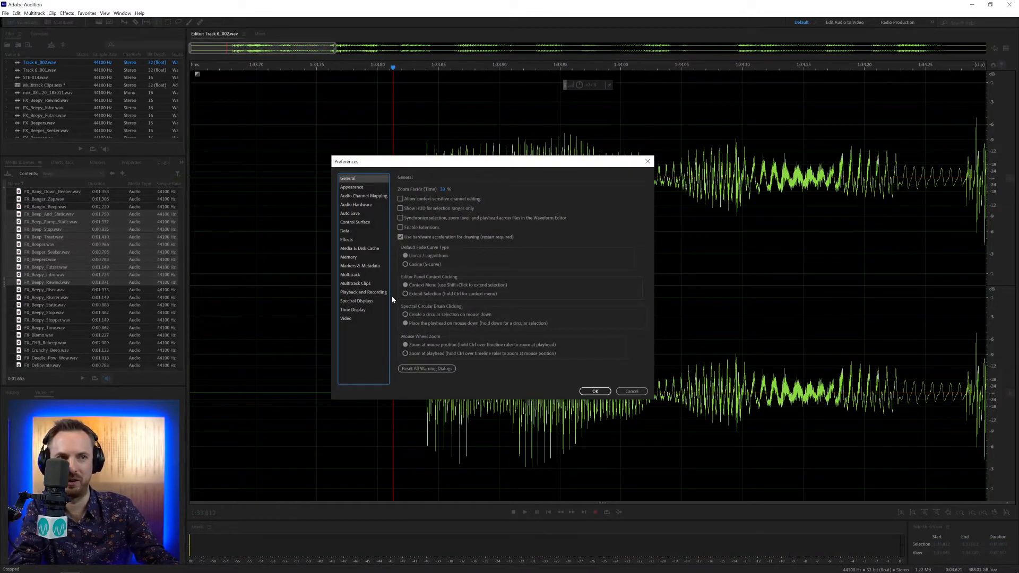
pyautogui.click(363, 292)
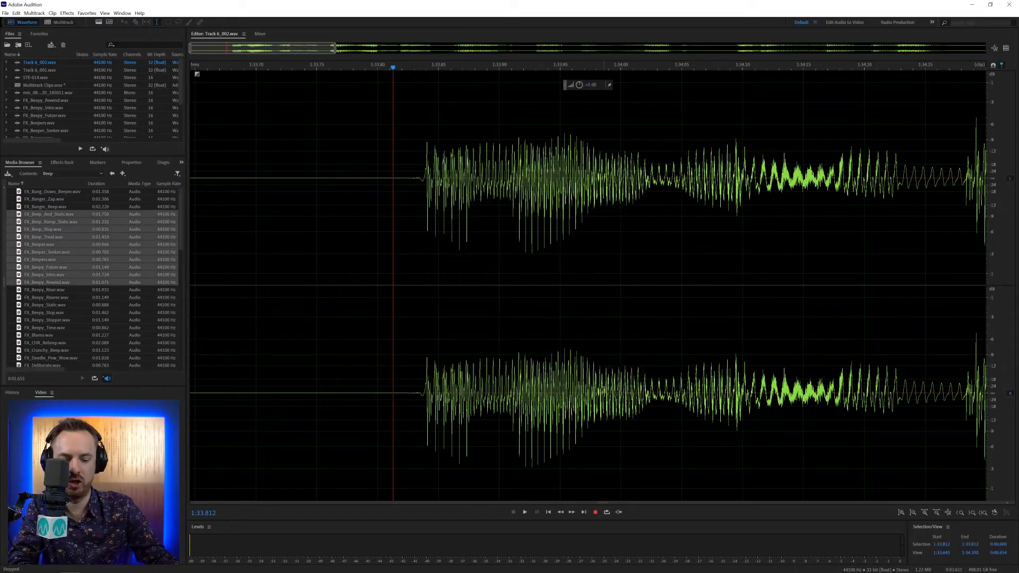
pyautogui.click(525, 512)
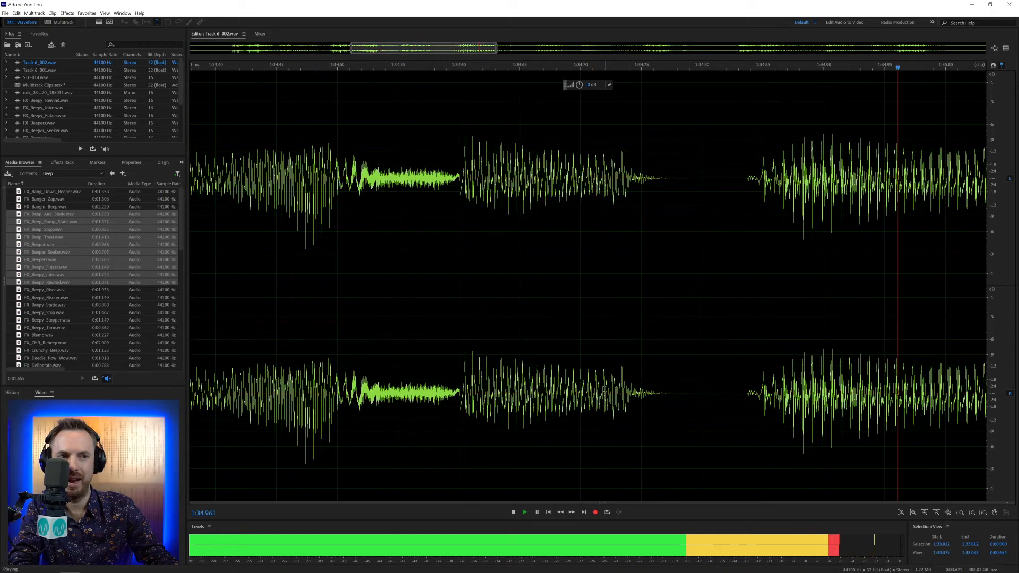
pyautogui.click(536, 512)
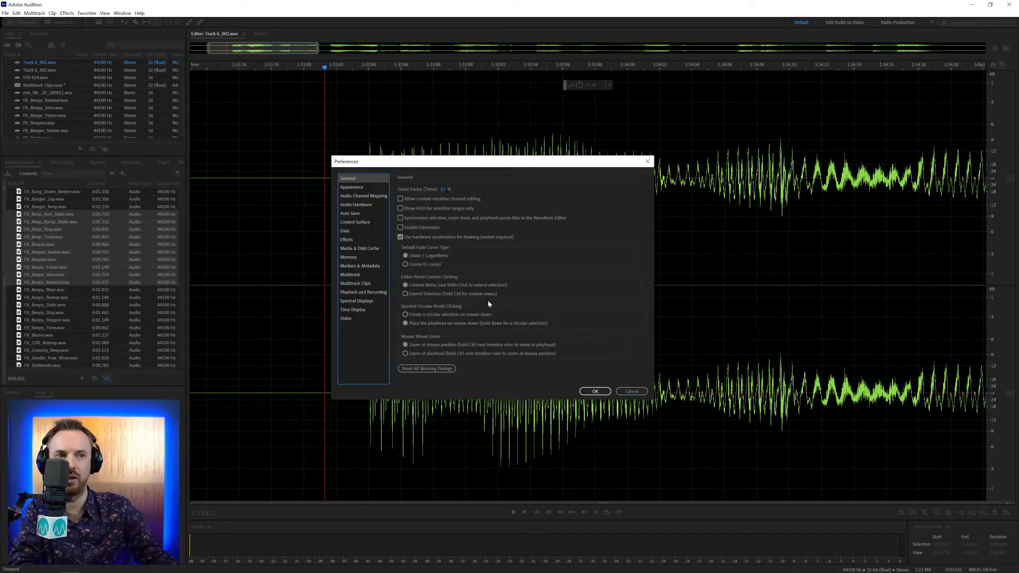
pyautogui.click(363, 292)
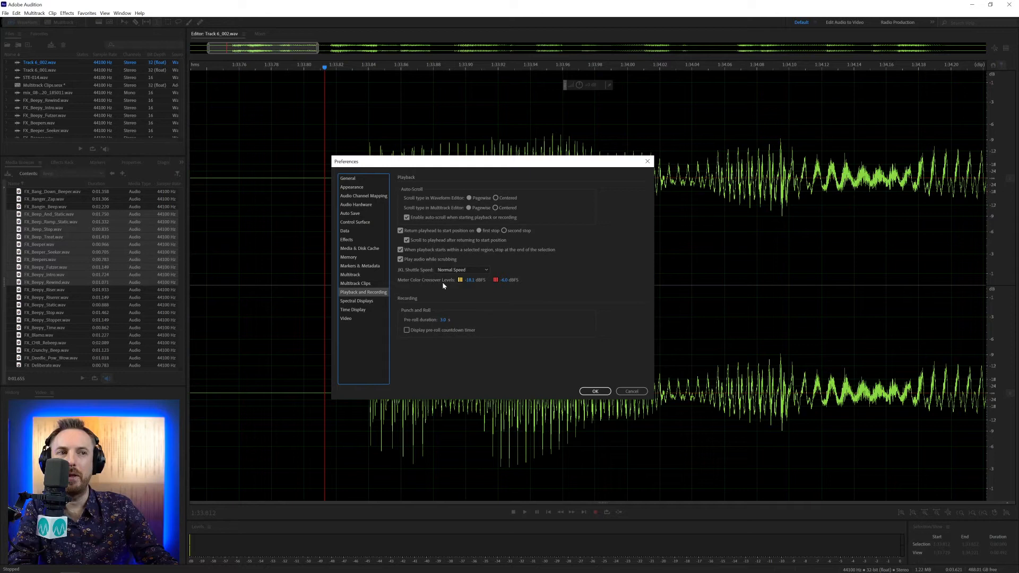
pyautogui.moveTo(457, 286)
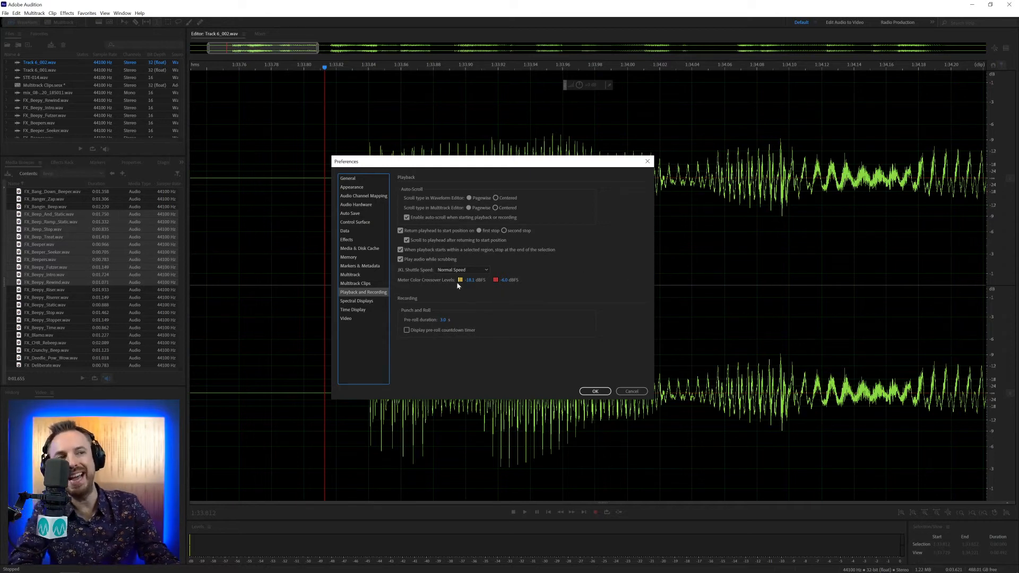
pyautogui.moveTo(460, 287)
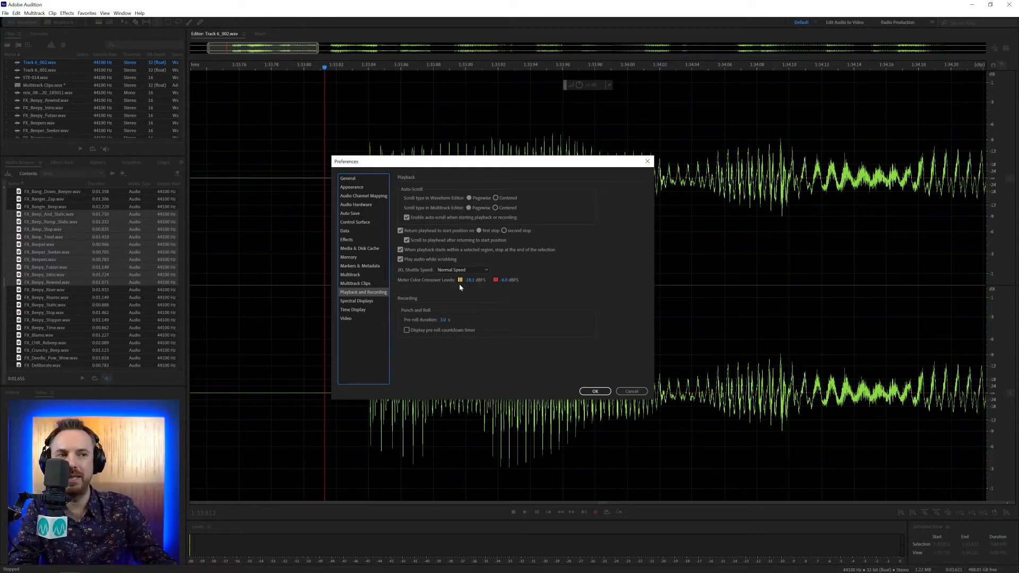
pyautogui.moveTo(493, 284)
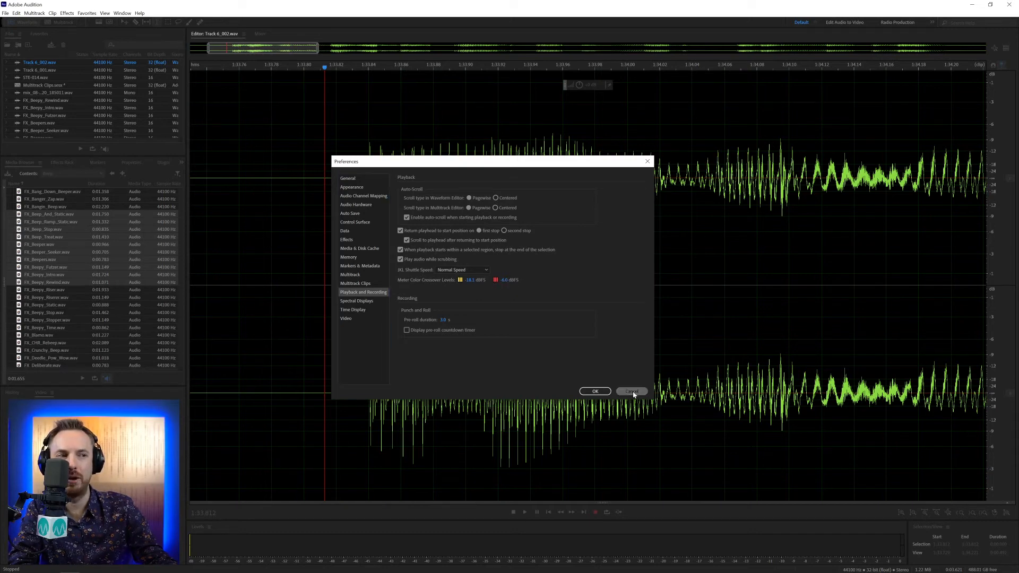
# - Cancel Preferences and record a speech take into the blank Untitled 2 file
pyautogui.click(630, 391)
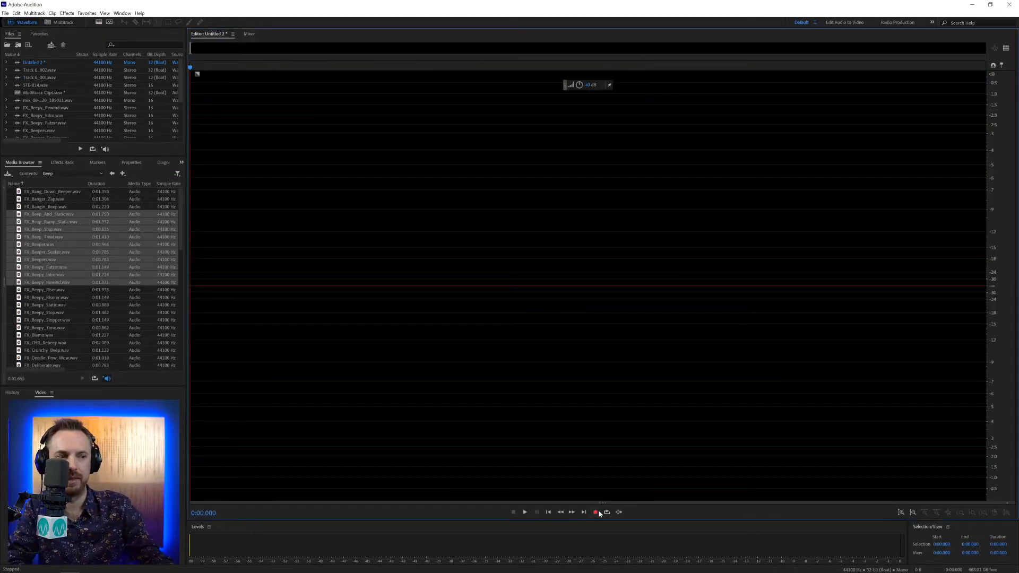
pyautogui.click(594, 512)
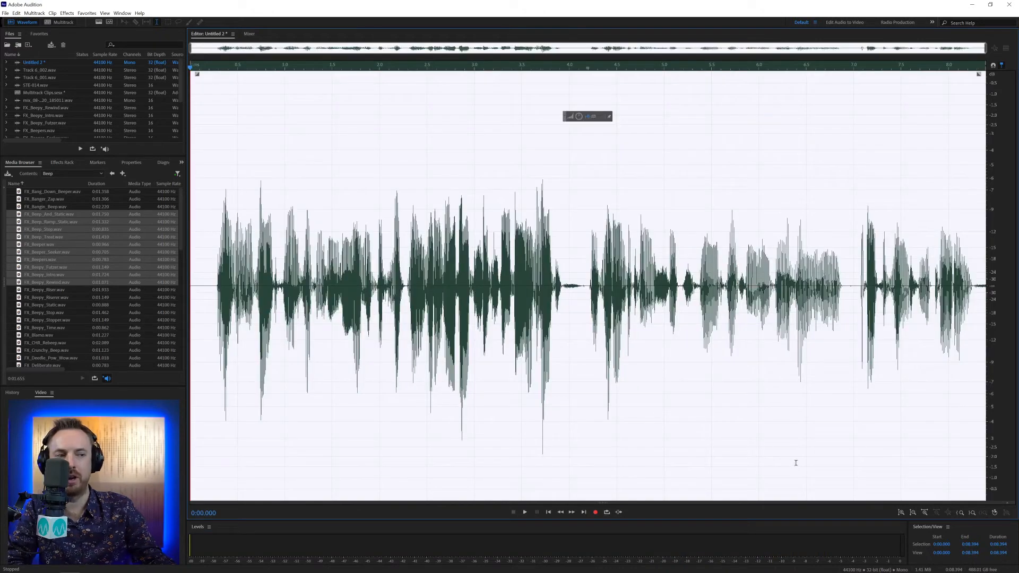
pyautogui.moveTo(677, 568)
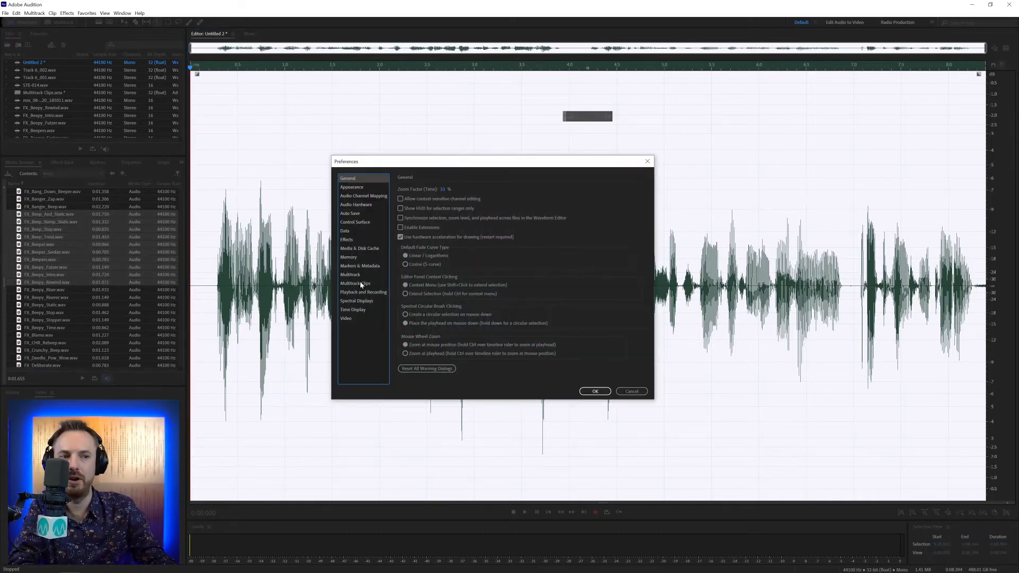
pyautogui.moveTo(599, 516)
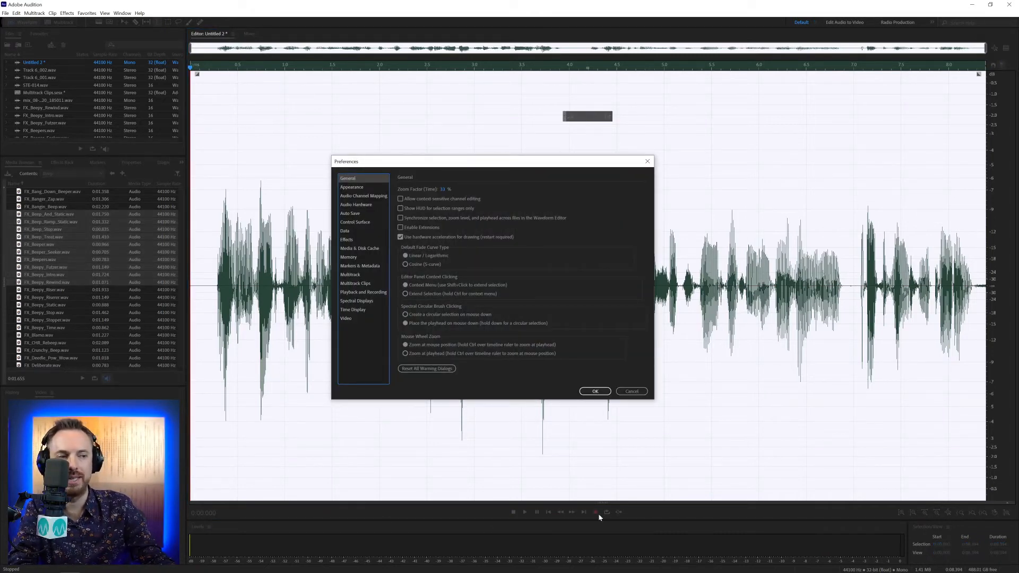
# - Check 'Display pre-roll countdown timer', click OK, and return to the Multitrack Clips session
pyautogui.click(363, 292)
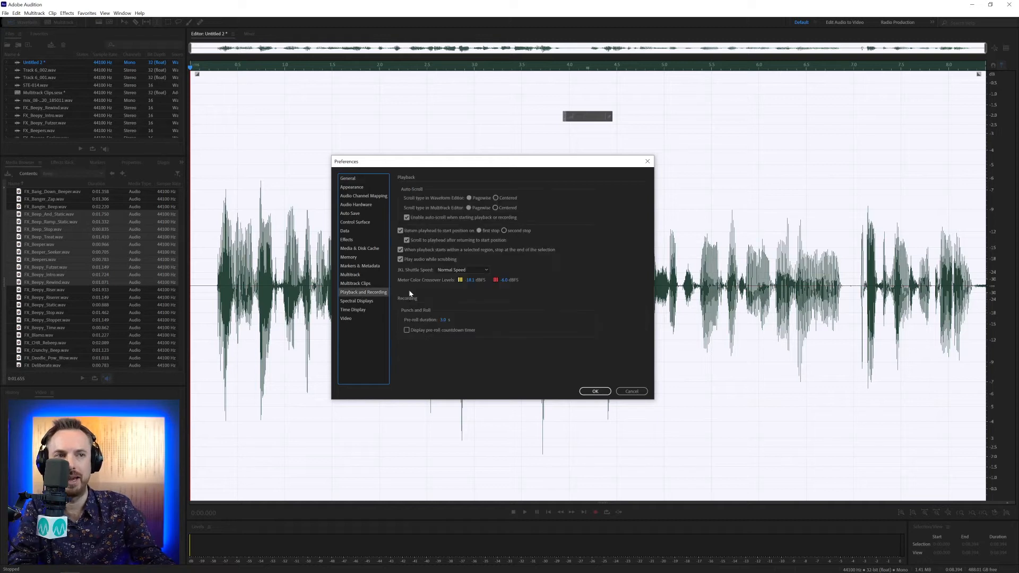
pyautogui.moveTo(637, 390)
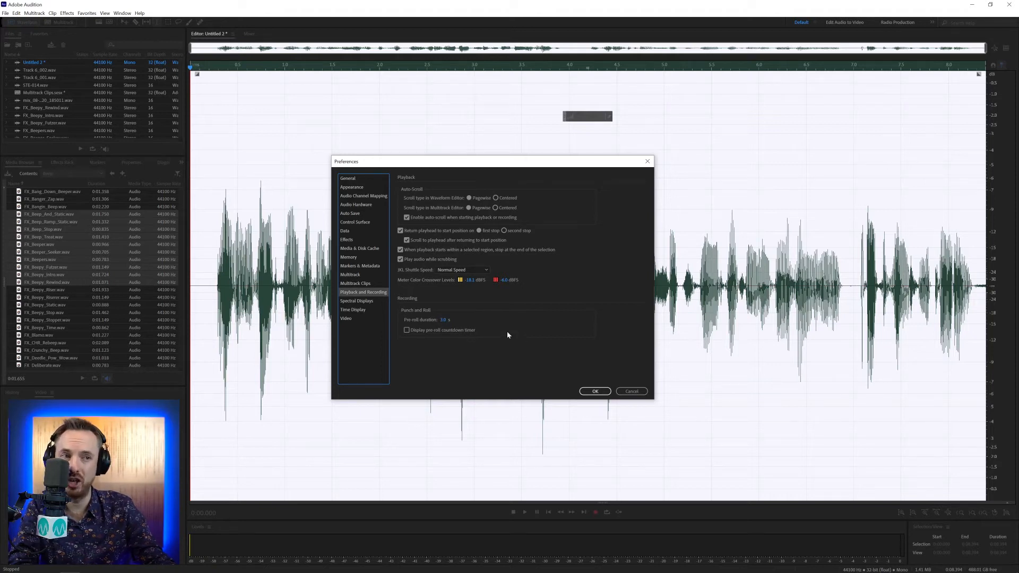
pyautogui.moveTo(428, 330)
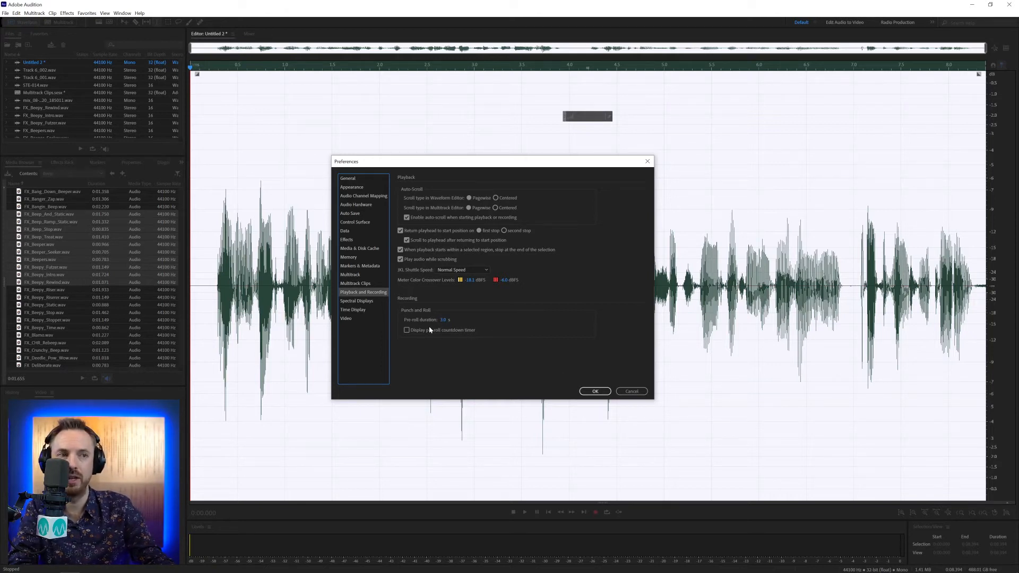
pyautogui.click(406, 330)
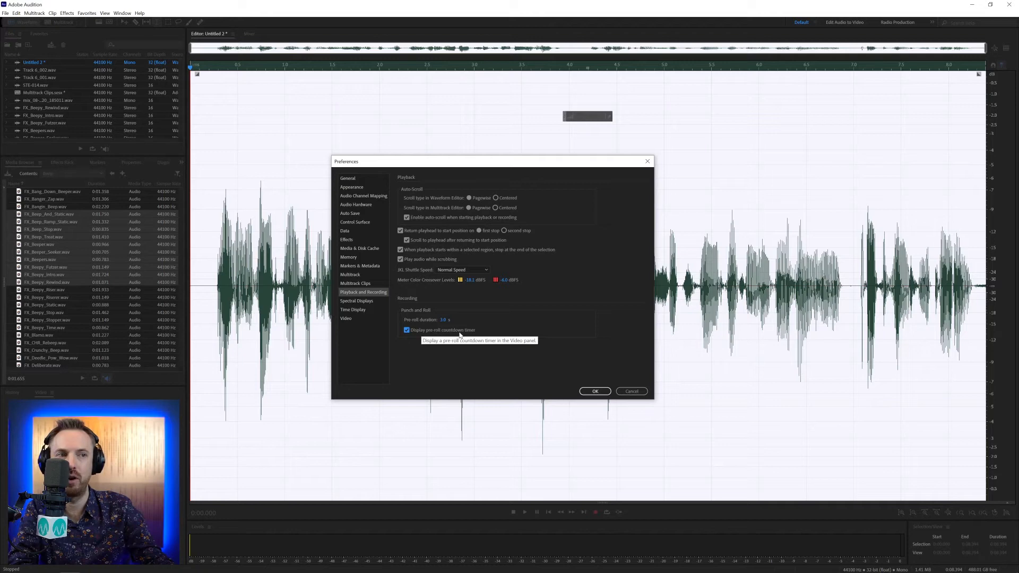
pyautogui.click(593, 391)
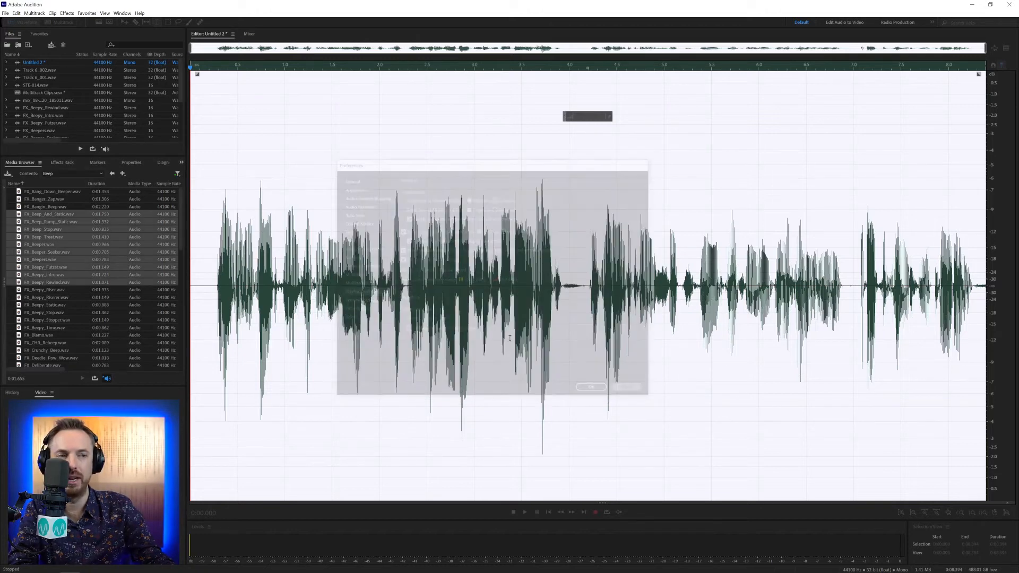
pyautogui.click(59, 21)
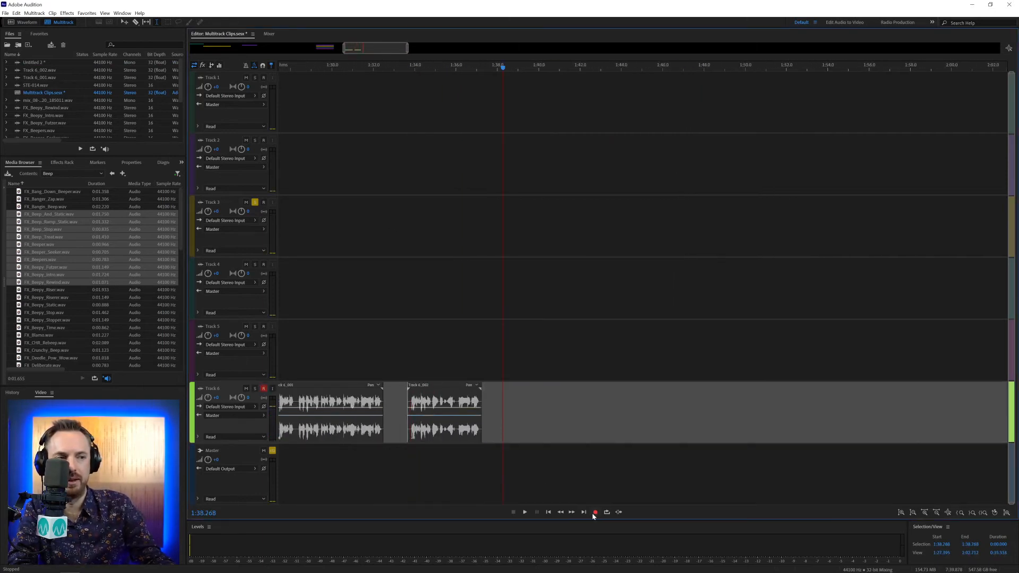
# - Record take Track 6_003, unsolo Track 3, switch Record to Punch and Roll, open Preferences
pyautogui.click(594, 512)
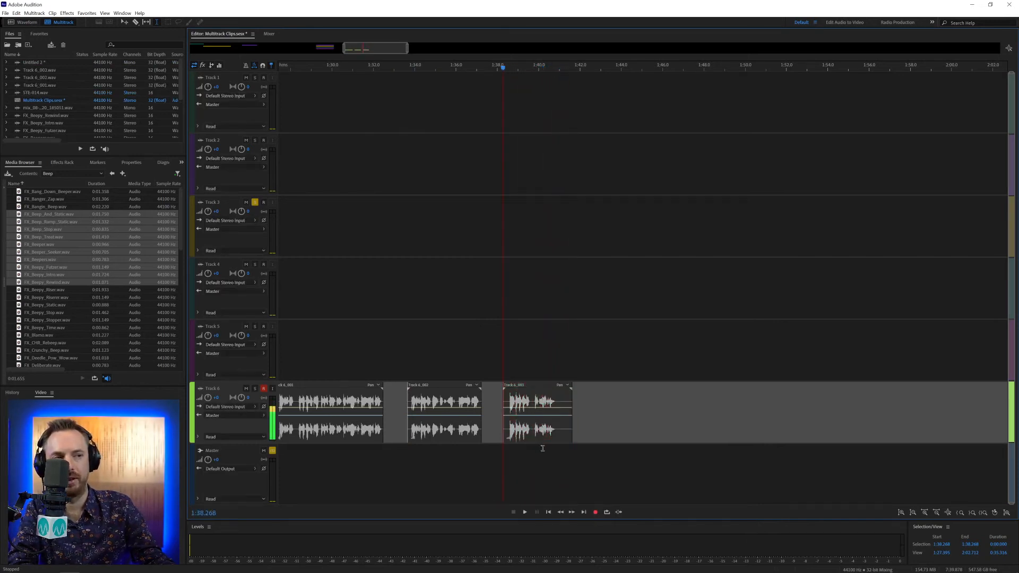
pyautogui.click(536, 413)
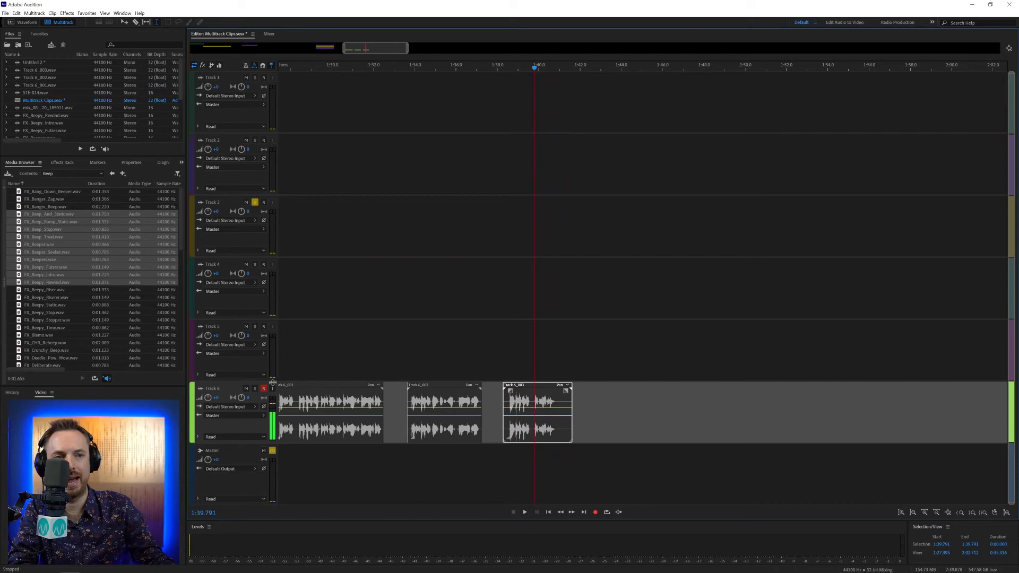
pyautogui.click(255, 202)
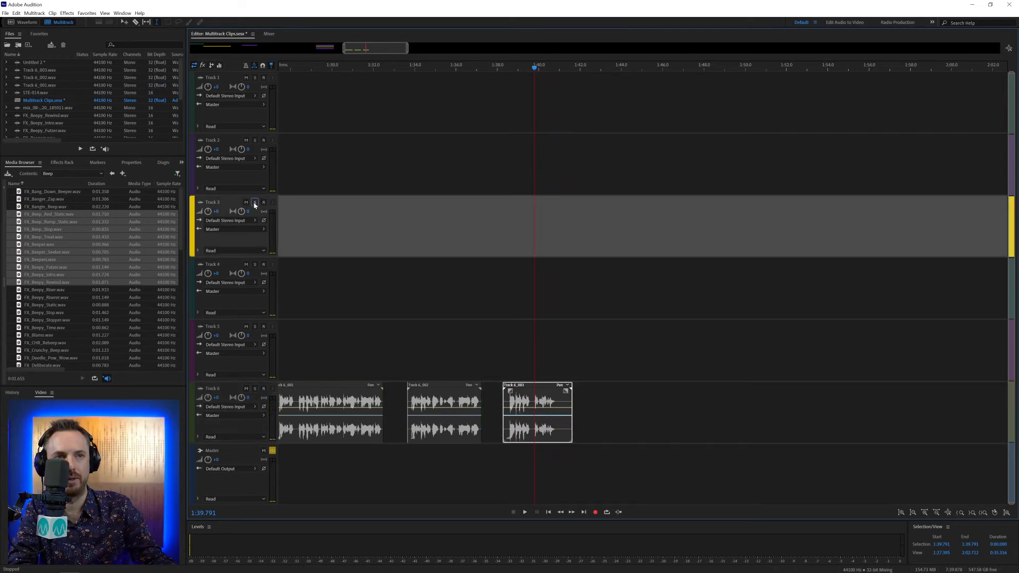
pyautogui.click(606, 513)
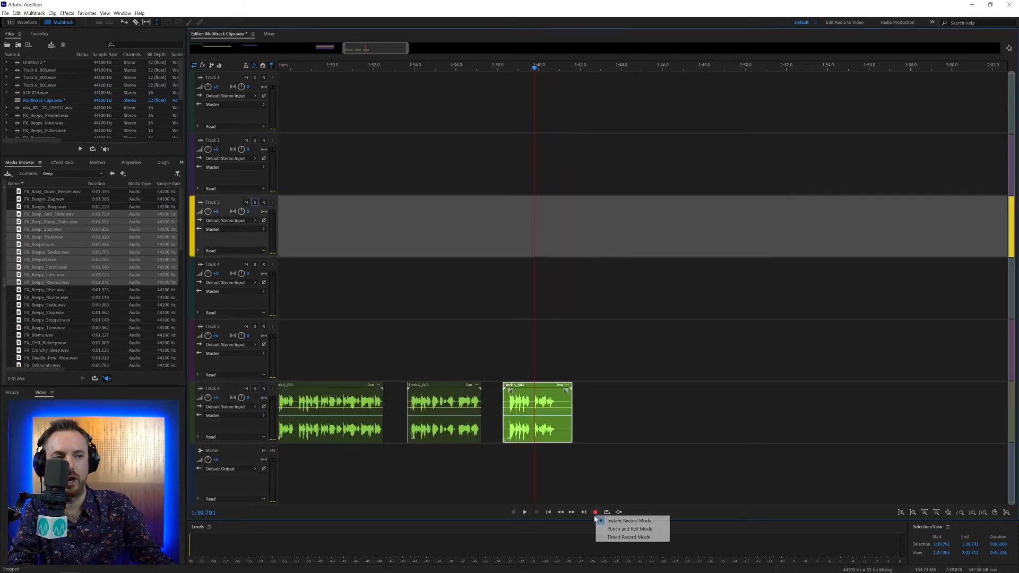
pyautogui.moveTo(629, 529)
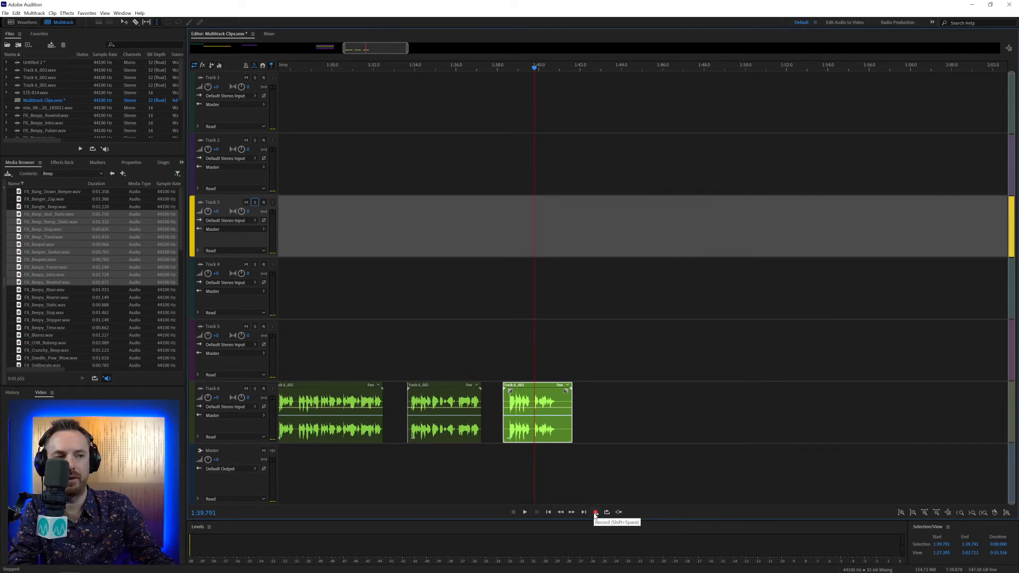
pyautogui.click(594, 512)
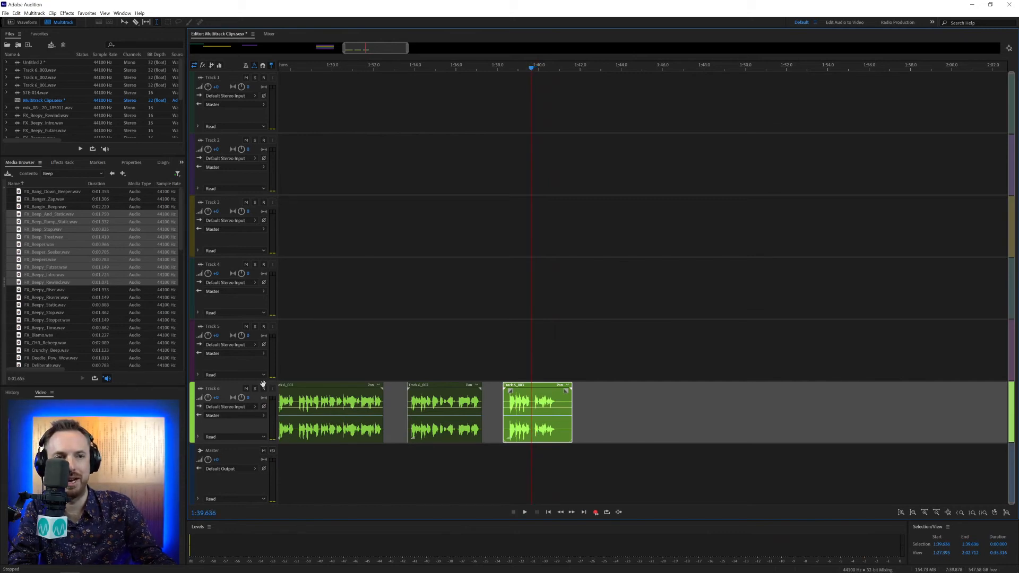
pyautogui.click(16, 12)
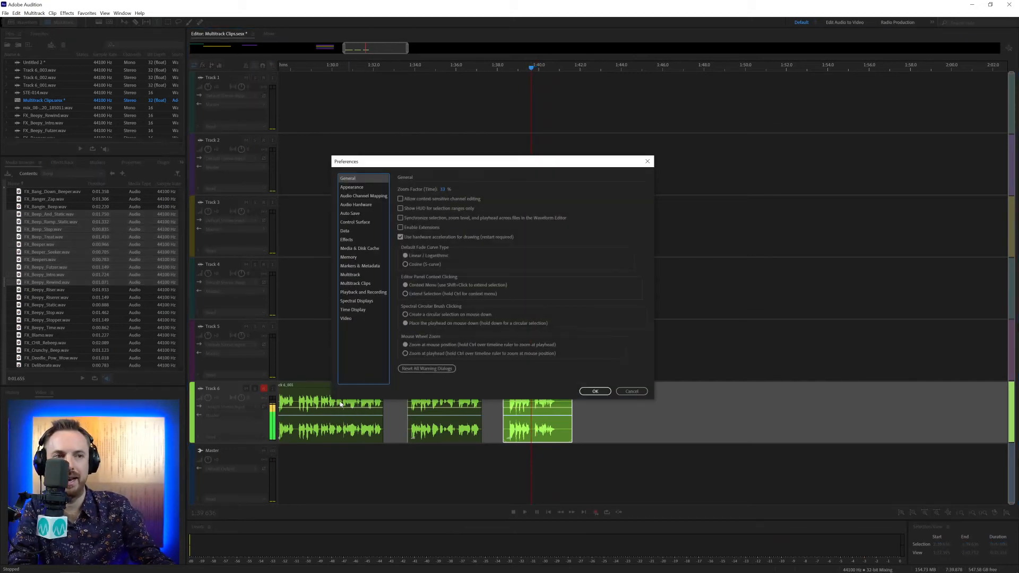
# - Change the Pre-roll duration, apply it, and record another pass on Track 6
pyautogui.click(363, 292)
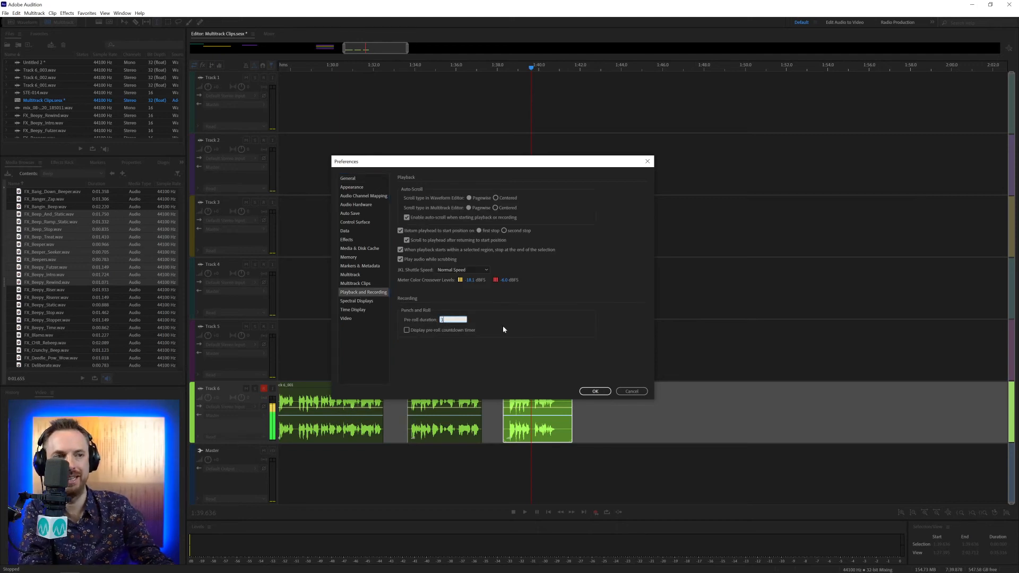
pyautogui.click(594, 390)
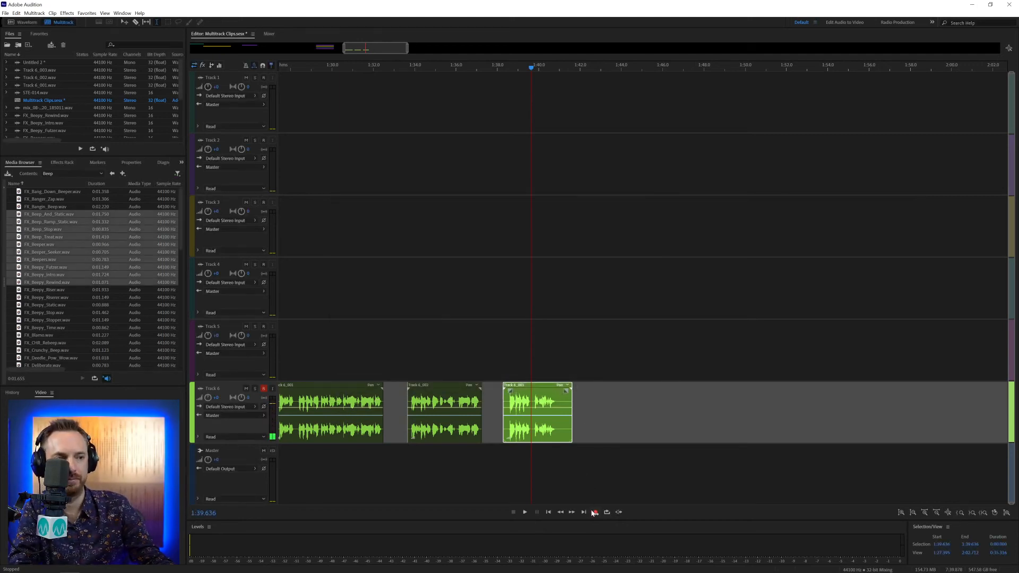
pyautogui.click(594, 512)
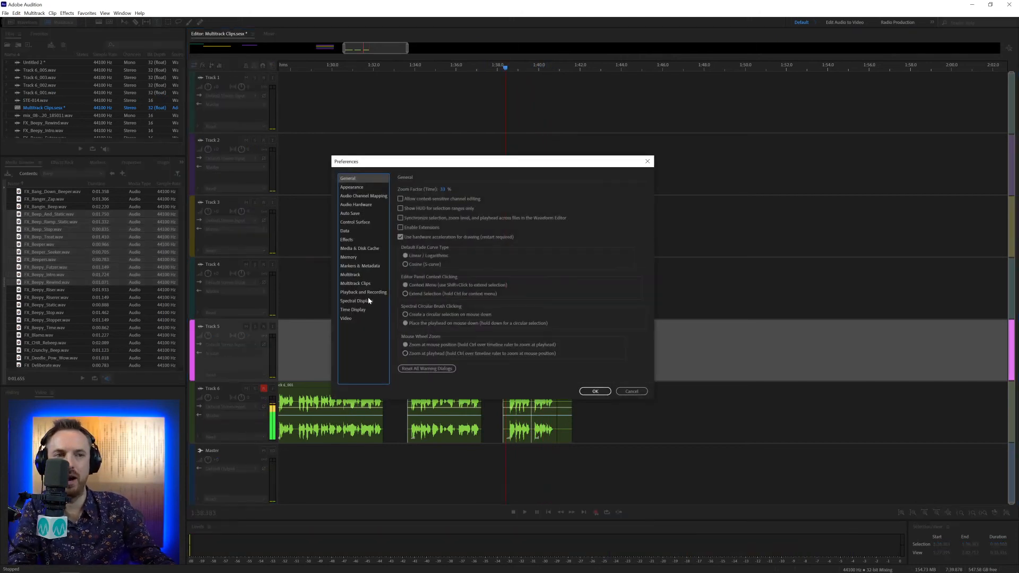
# - View the Playback and Recording preferences, including Punch and Roll pre-roll, and confirm with OK
pyautogui.click(363, 292)
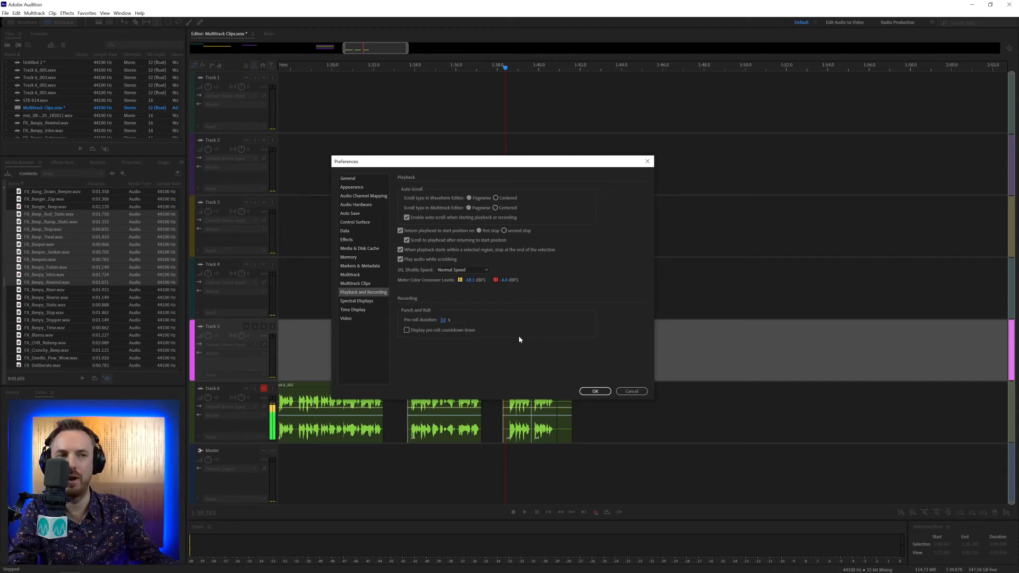
pyautogui.moveTo(406, 337)
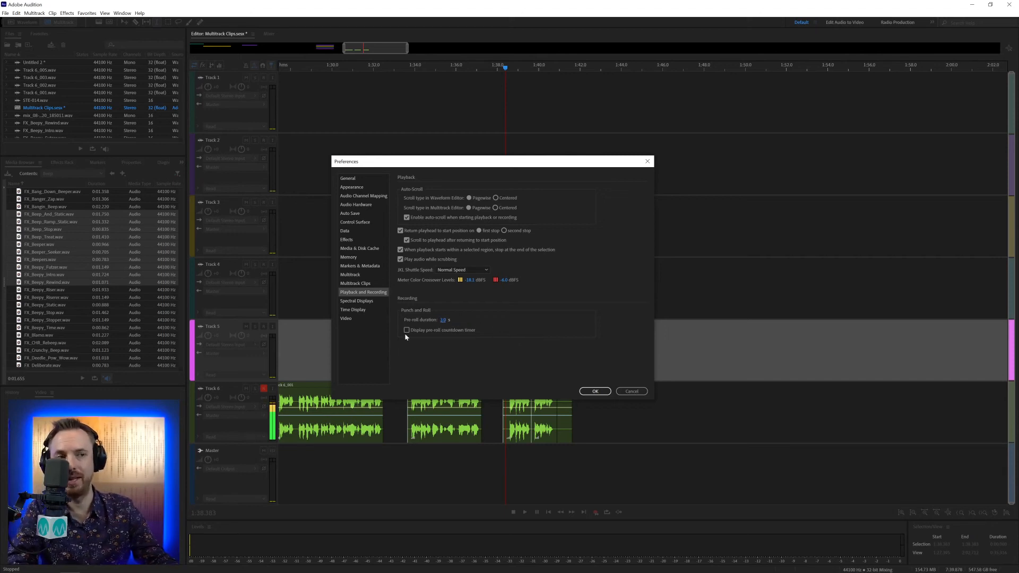
pyautogui.moveTo(408, 330)
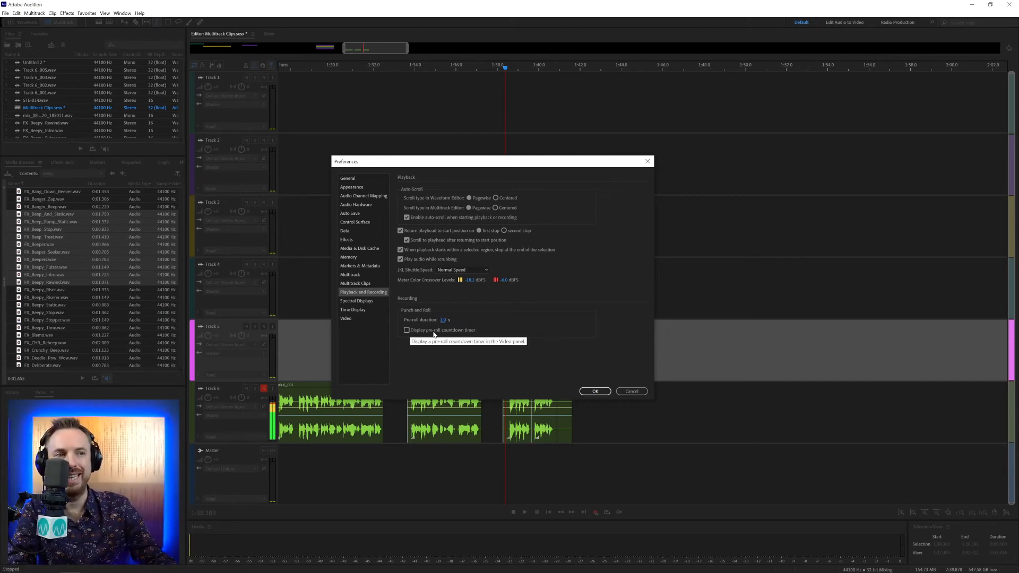
pyautogui.moveTo(604, 390)
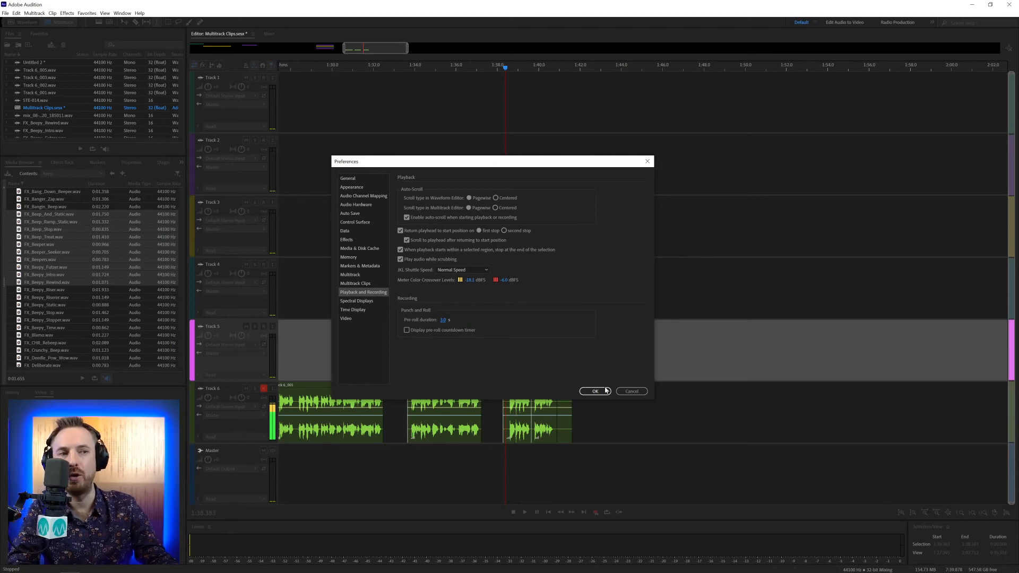
pyautogui.click(594, 391)
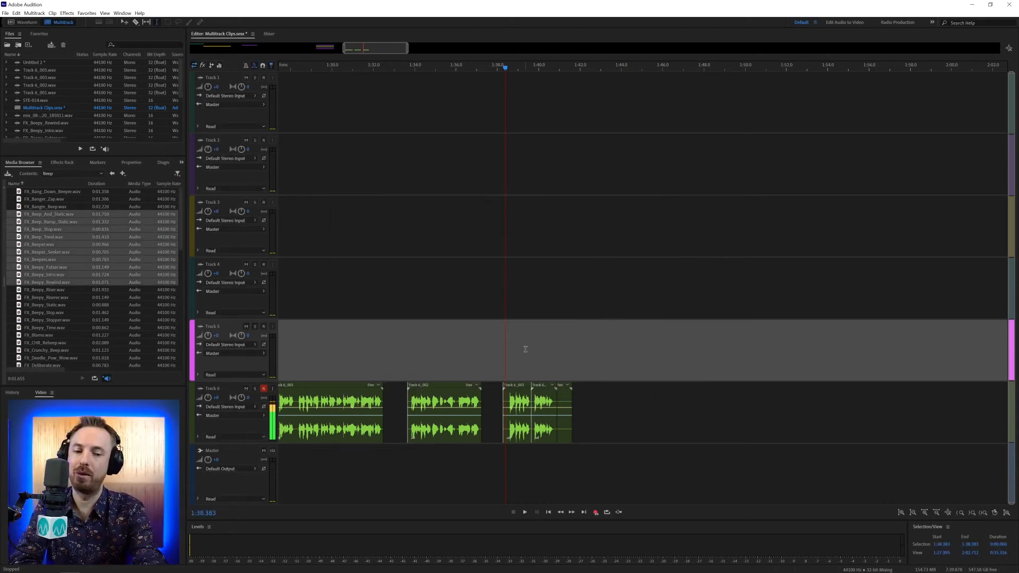